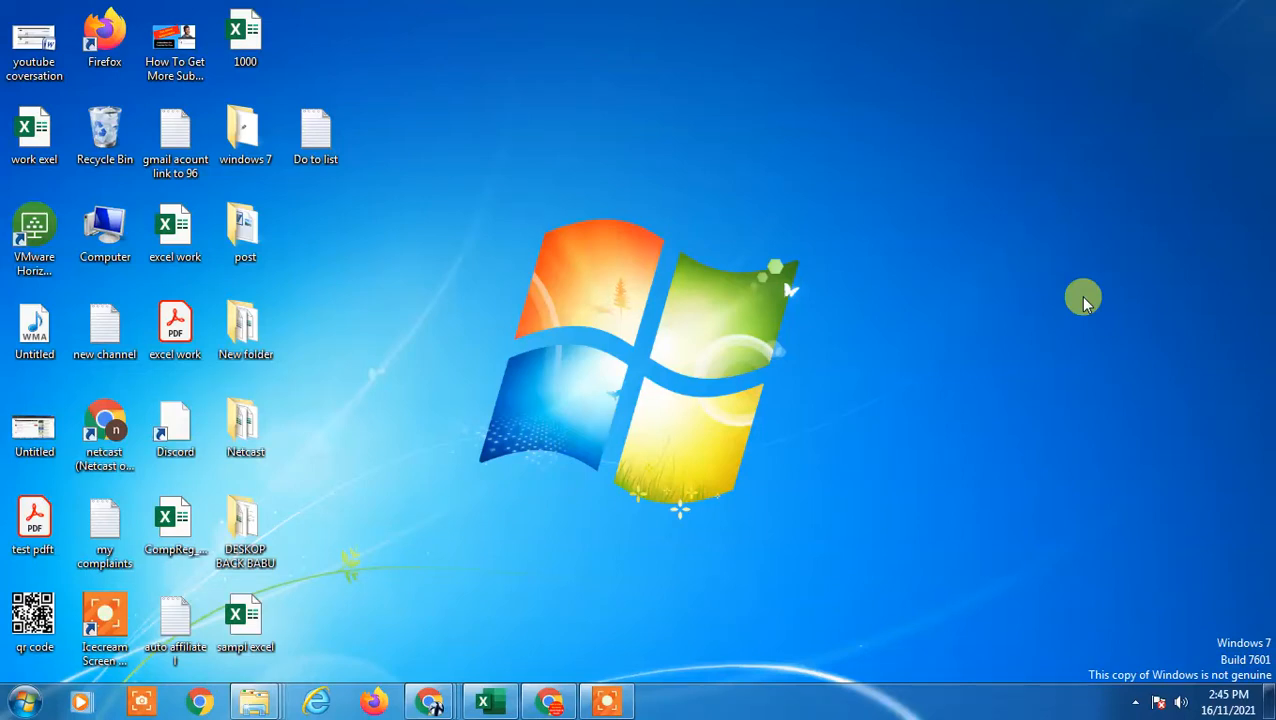
{"action": "mouse_move", "coordinate": [320, 378]}
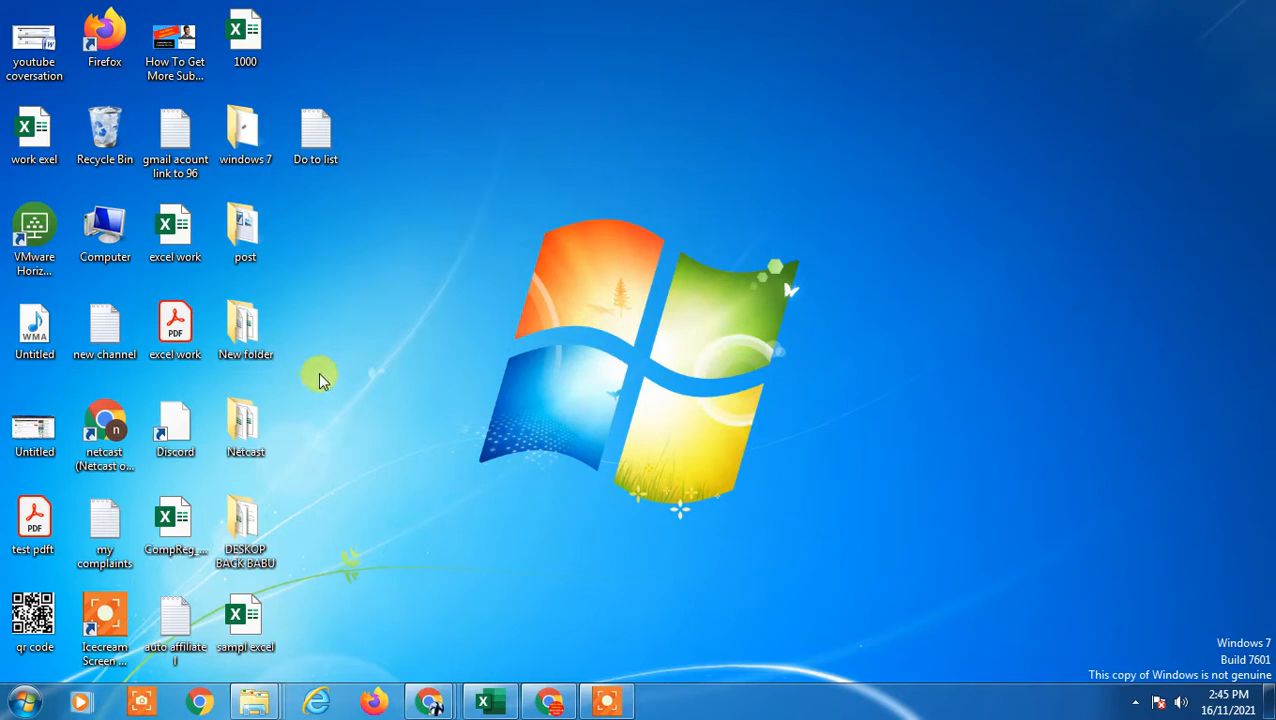
{"action": "mouse_move", "coordinate": [1026, 366]}
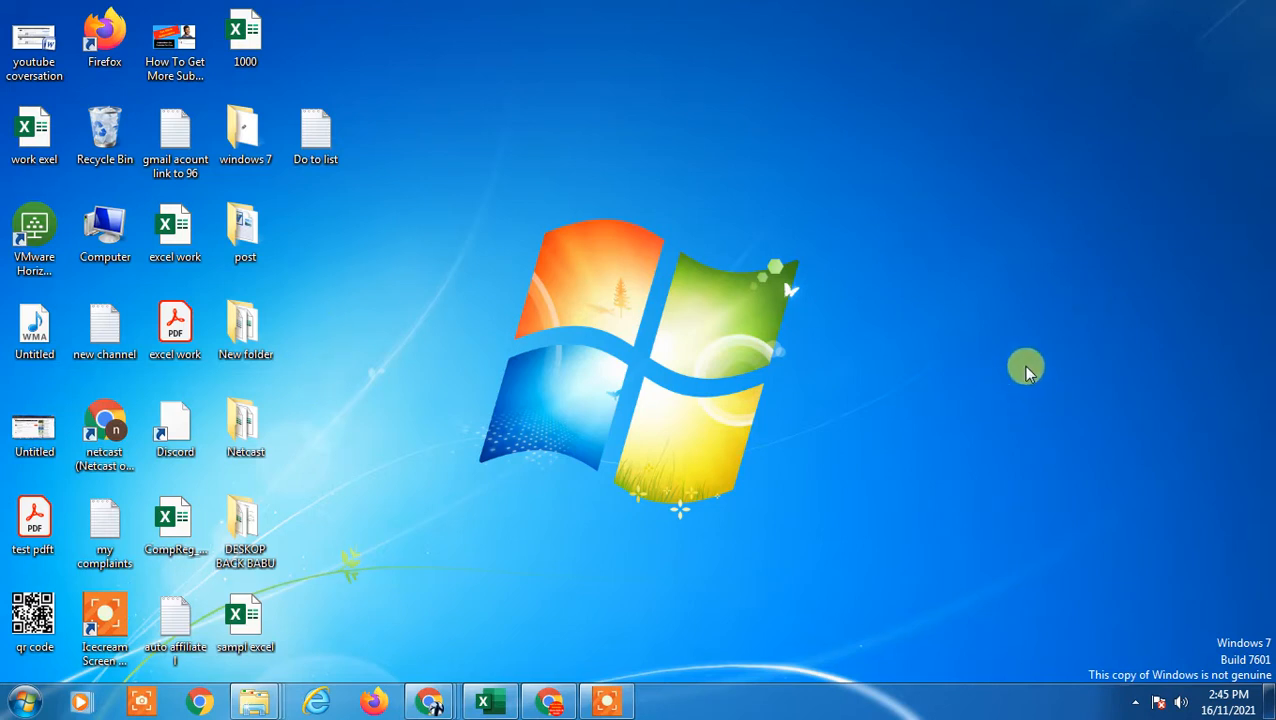
{"action": "mouse_move", "coordinate": [575, 390]}
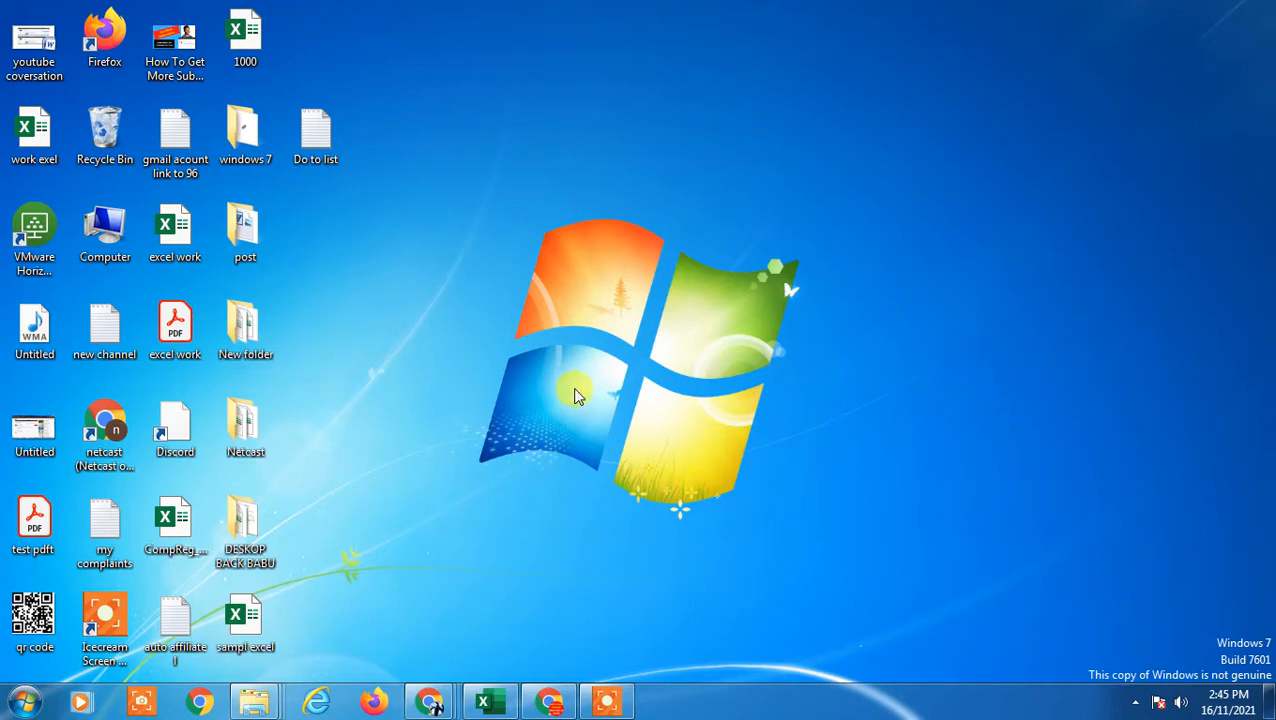
{"action": "mouse_move", "coordinate": [245, 320]}
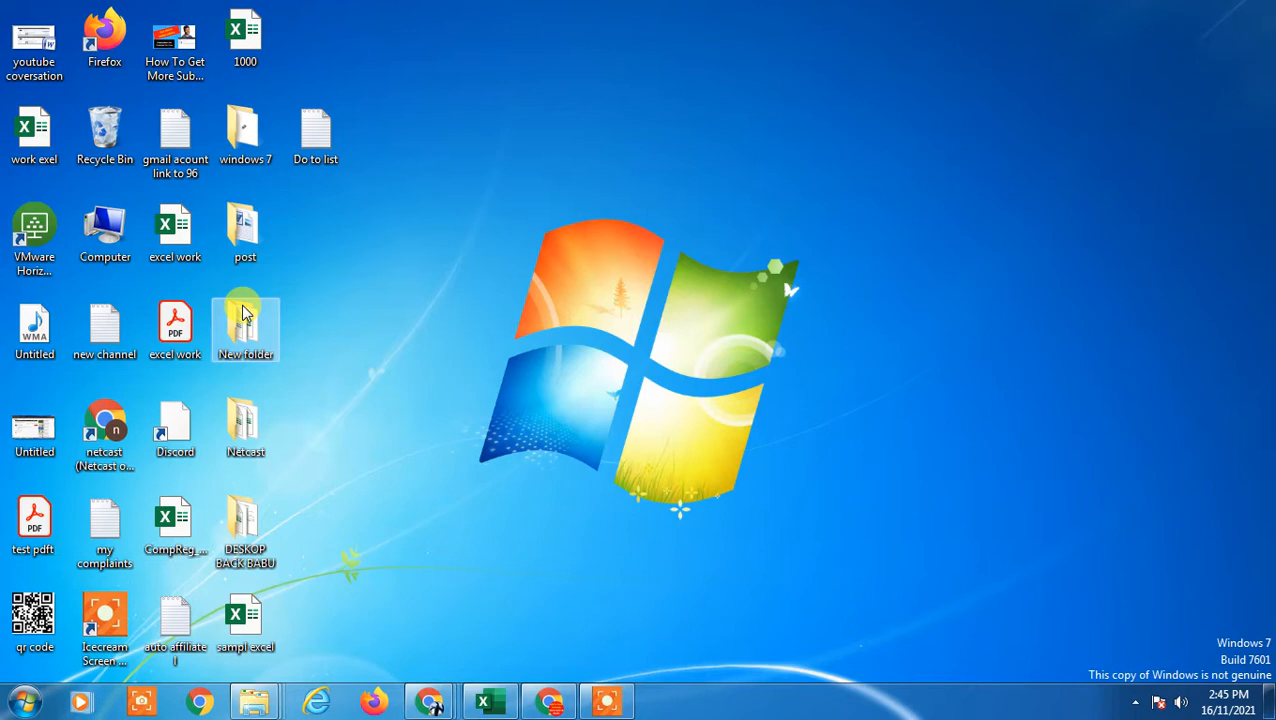
{"action": "mouse_move", "coordinate": [628, 252]}
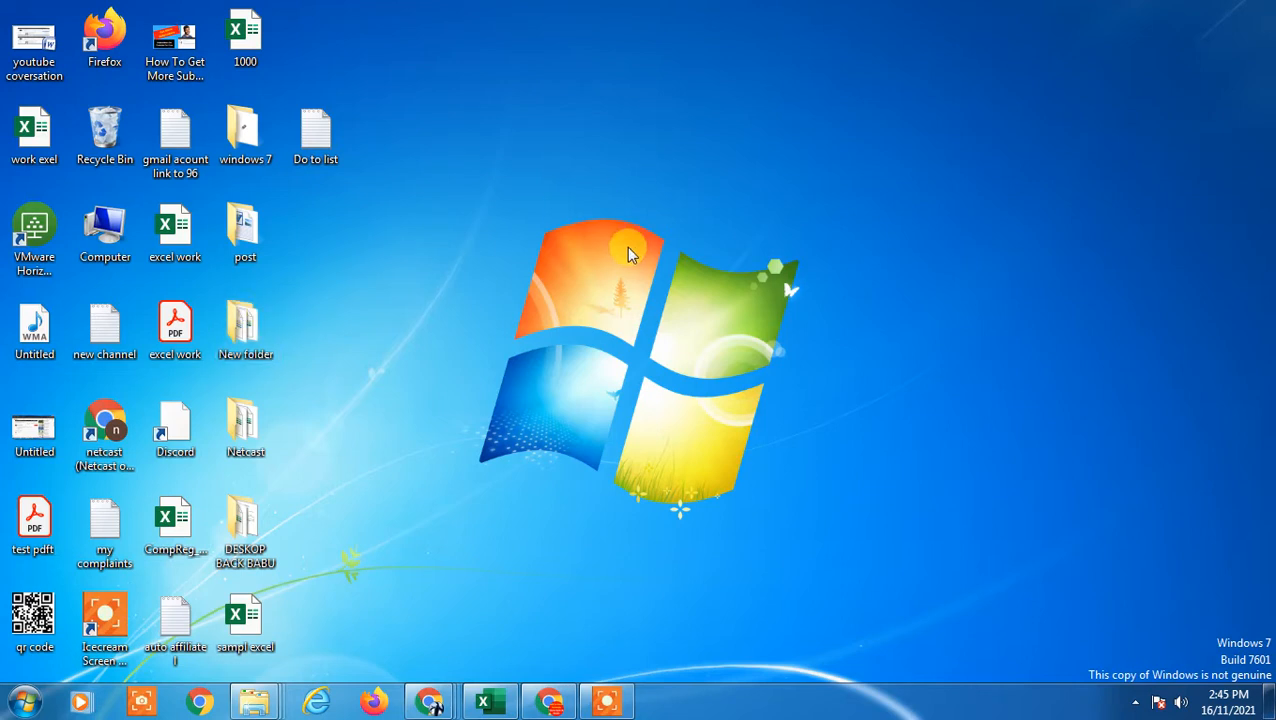
{"action": "mouse_move", "coordinate": [720, 78]}
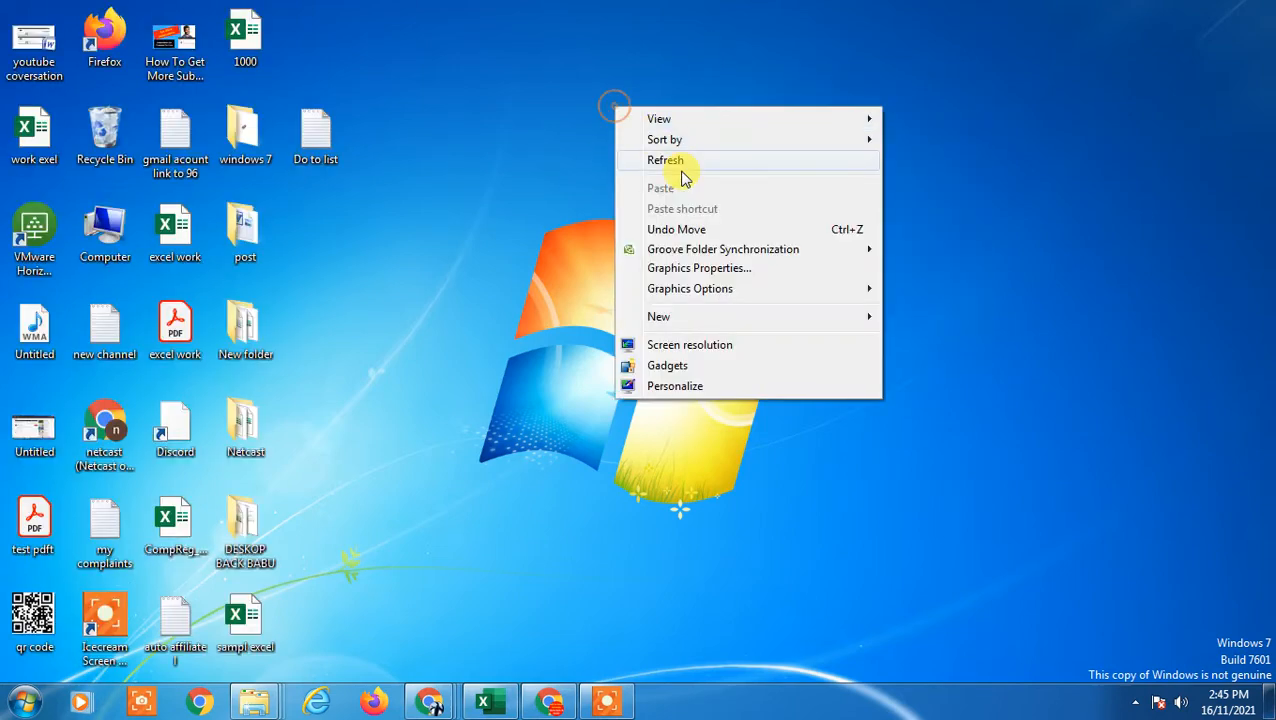
Enter 'asdf' in cell D2 of Book5 and commit it by selecting D9
{"action": "left_click", "coordinate": [666, 160]}
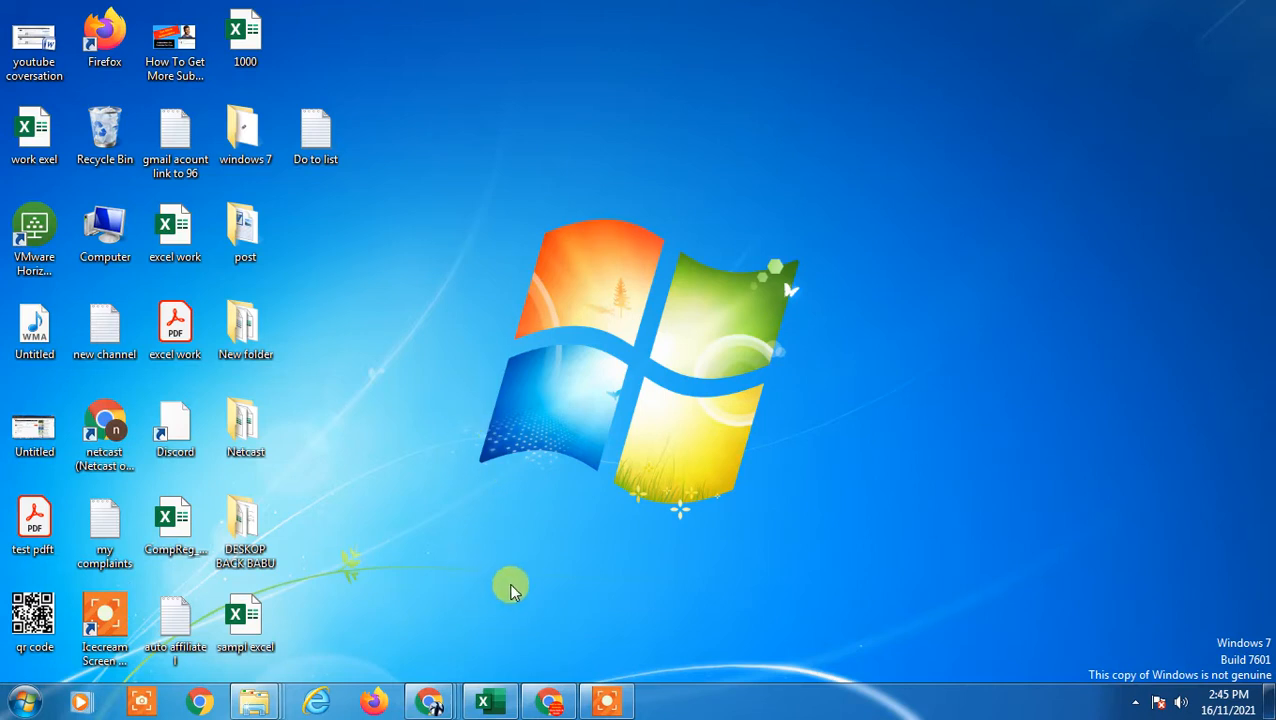
{"action": "mouse_move", "coordinate": [510, 611]}
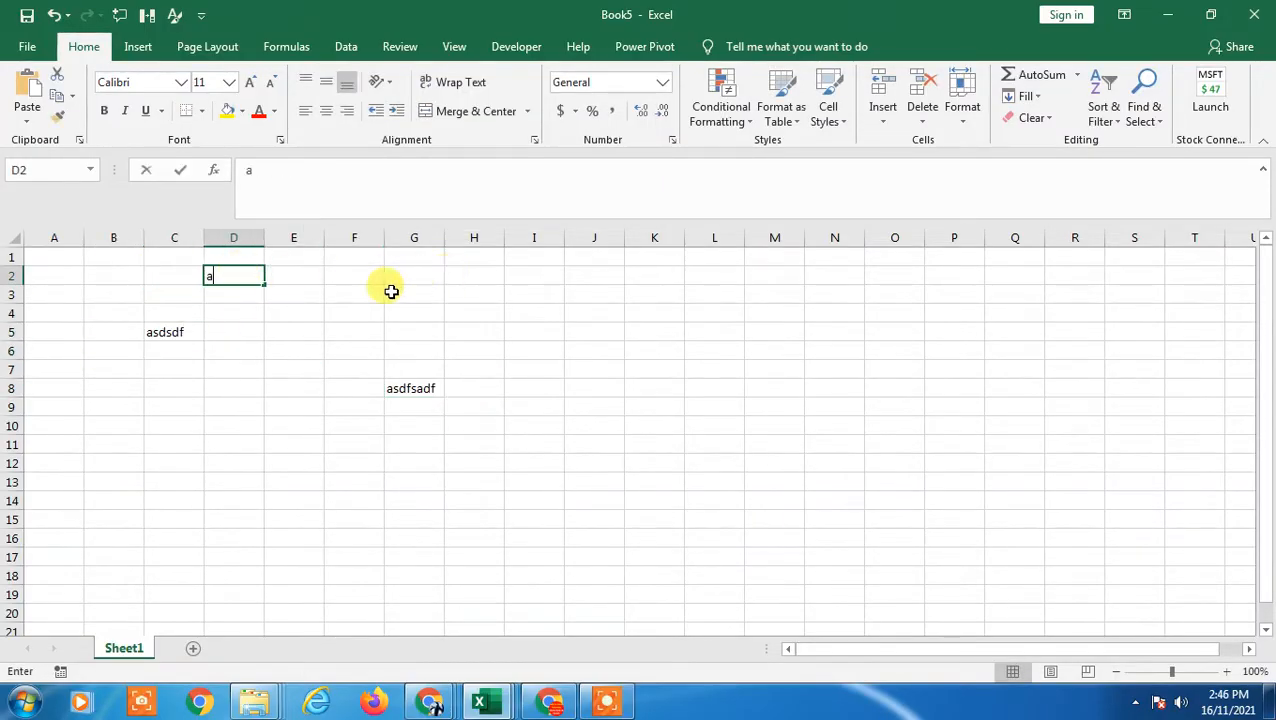
{"action": "left_click", "coordinate": [894, 388]}
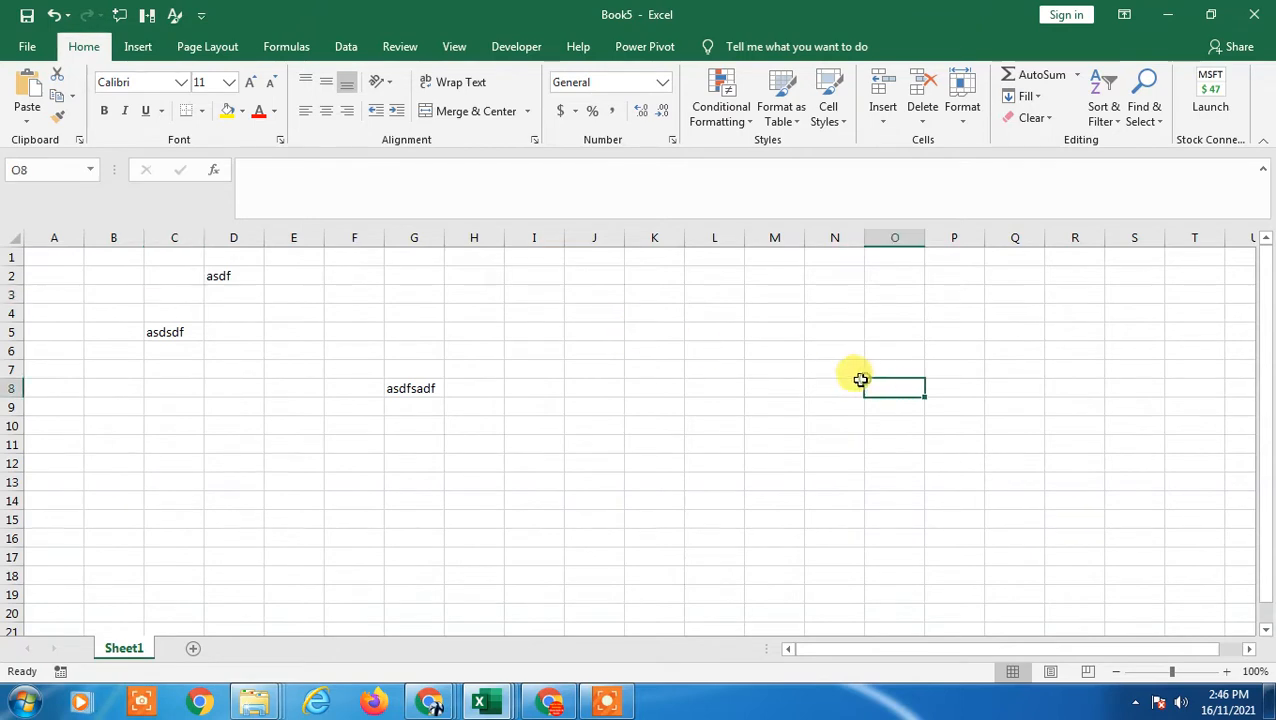
{"action": "mouse_move", "coordinate": [1205, 518]}
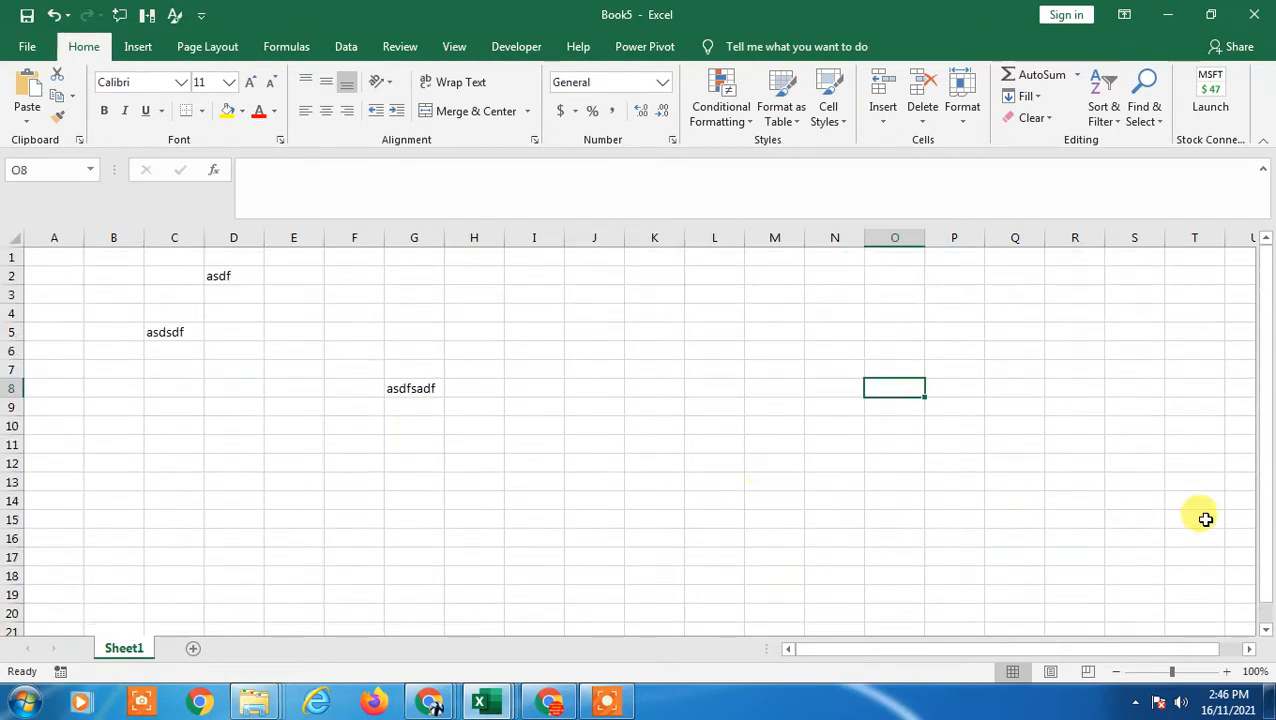
{"action": "left_click", "coordinate": [233, 406]}
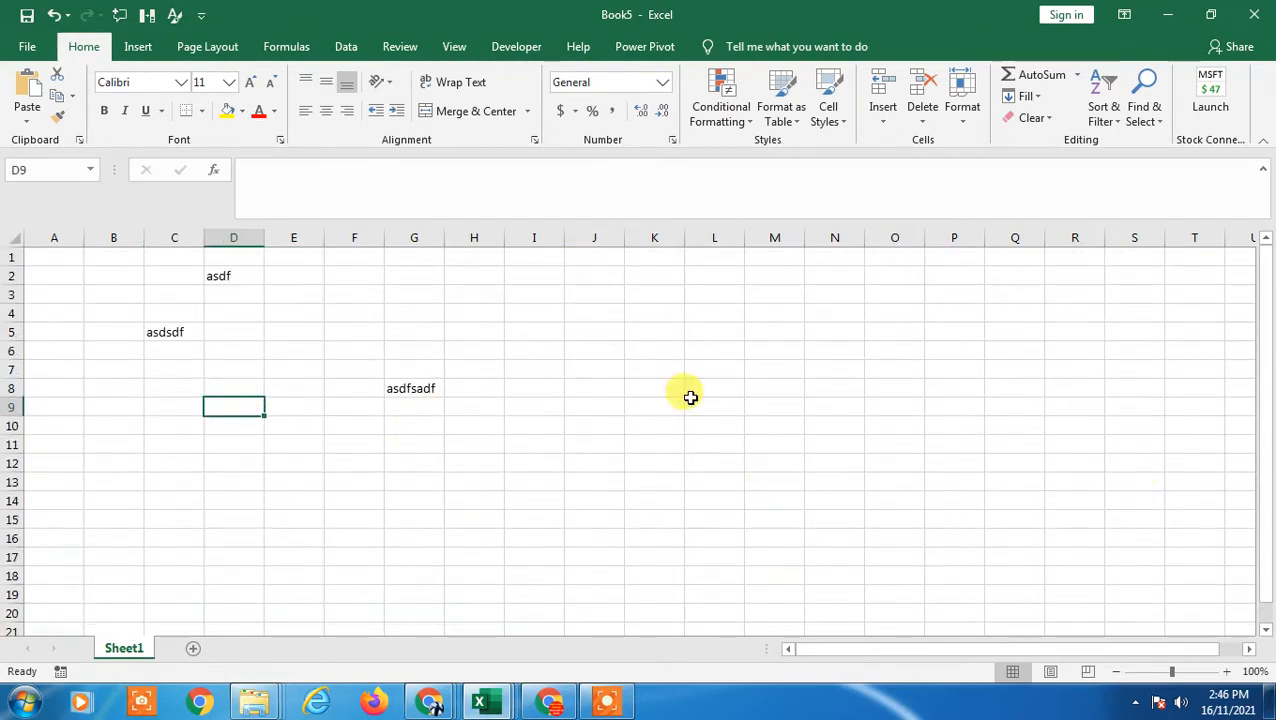
{"action": "mouse_move", "coordinate": [10, 50]}
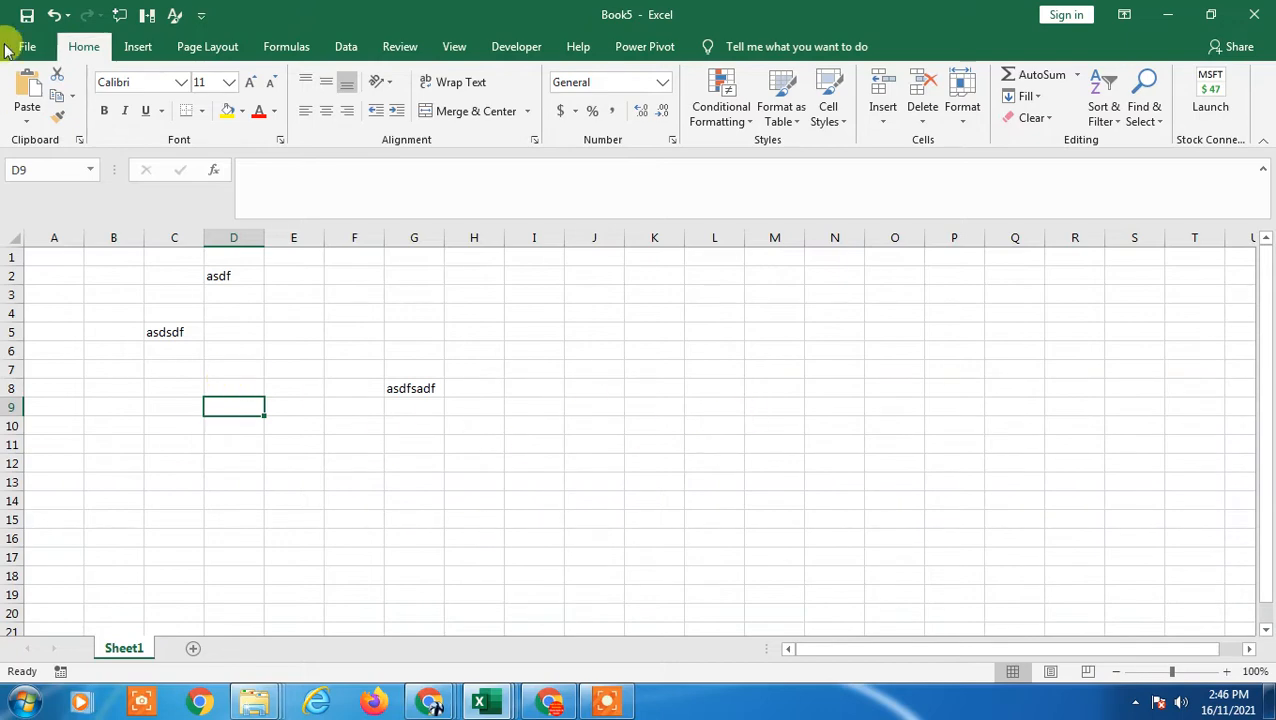
From File > Open, bring up the Recover Unsaved Workbooks list
{"action": "left_click", "coordinate": [27, 46]}
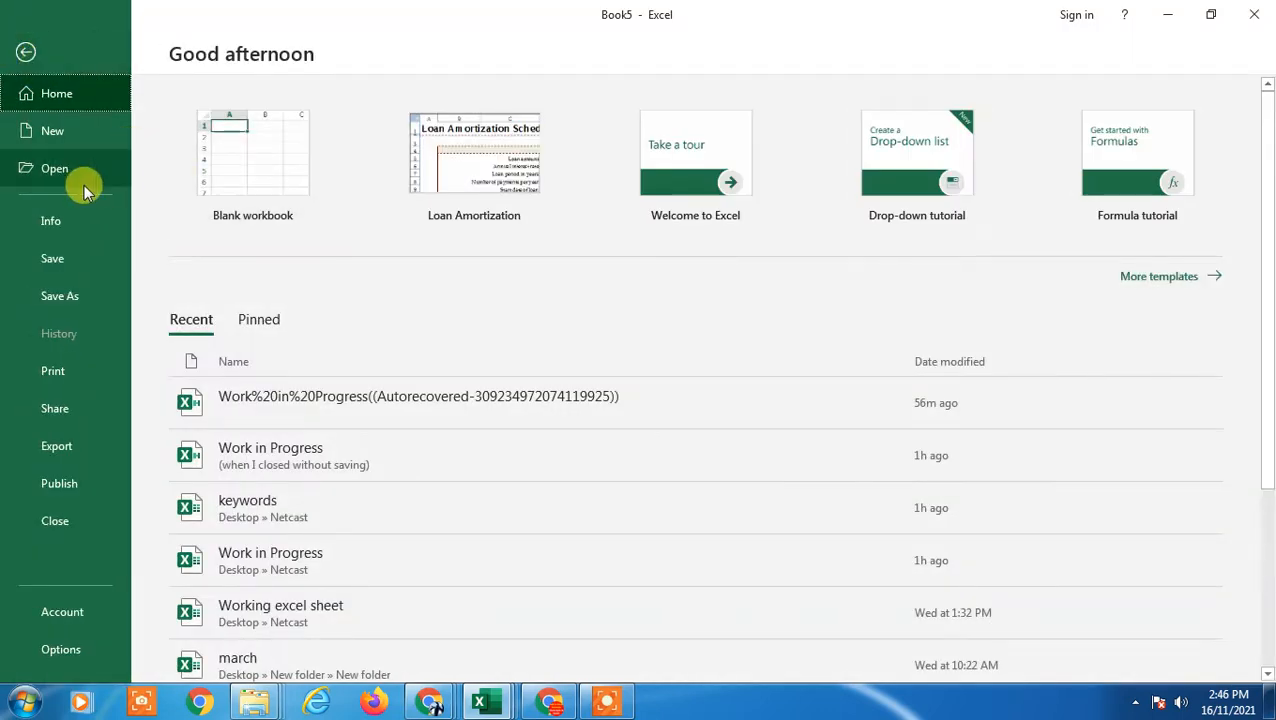
{"action": "left_click", "coordinate": [55, 168]}
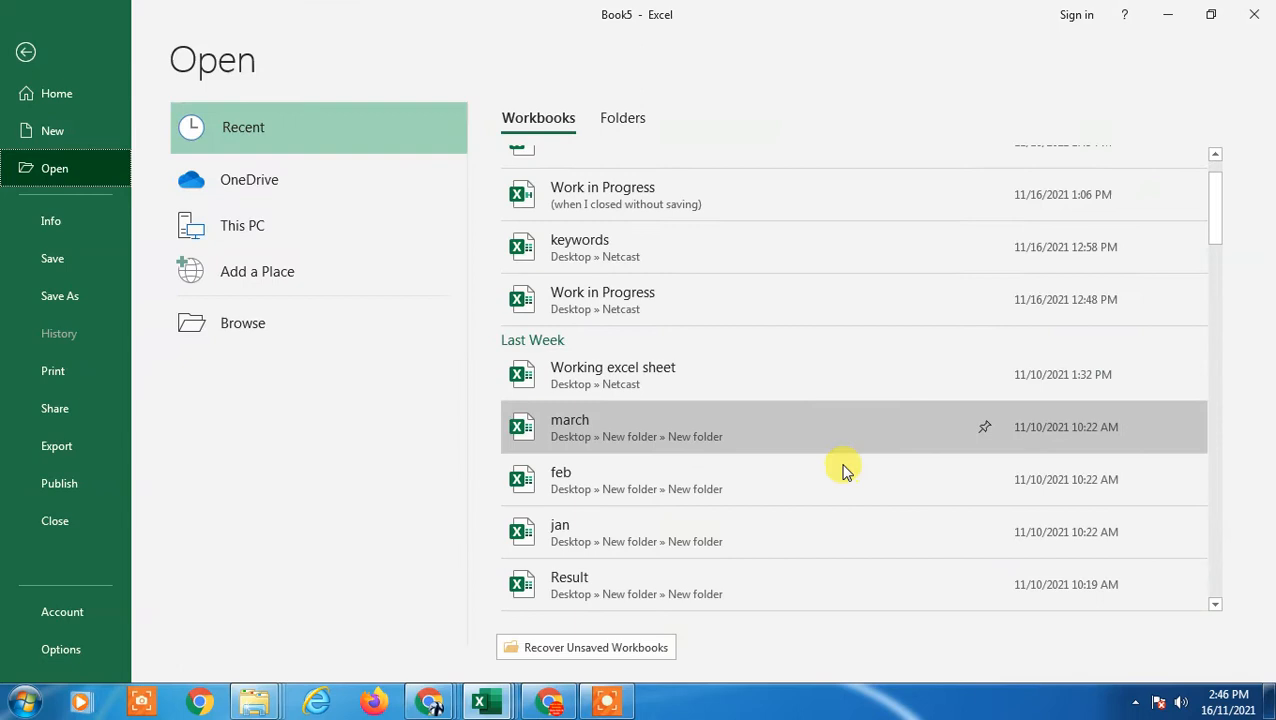
{"action": "scroll", "scroll_direction": "down", "scroll_amount": 3}
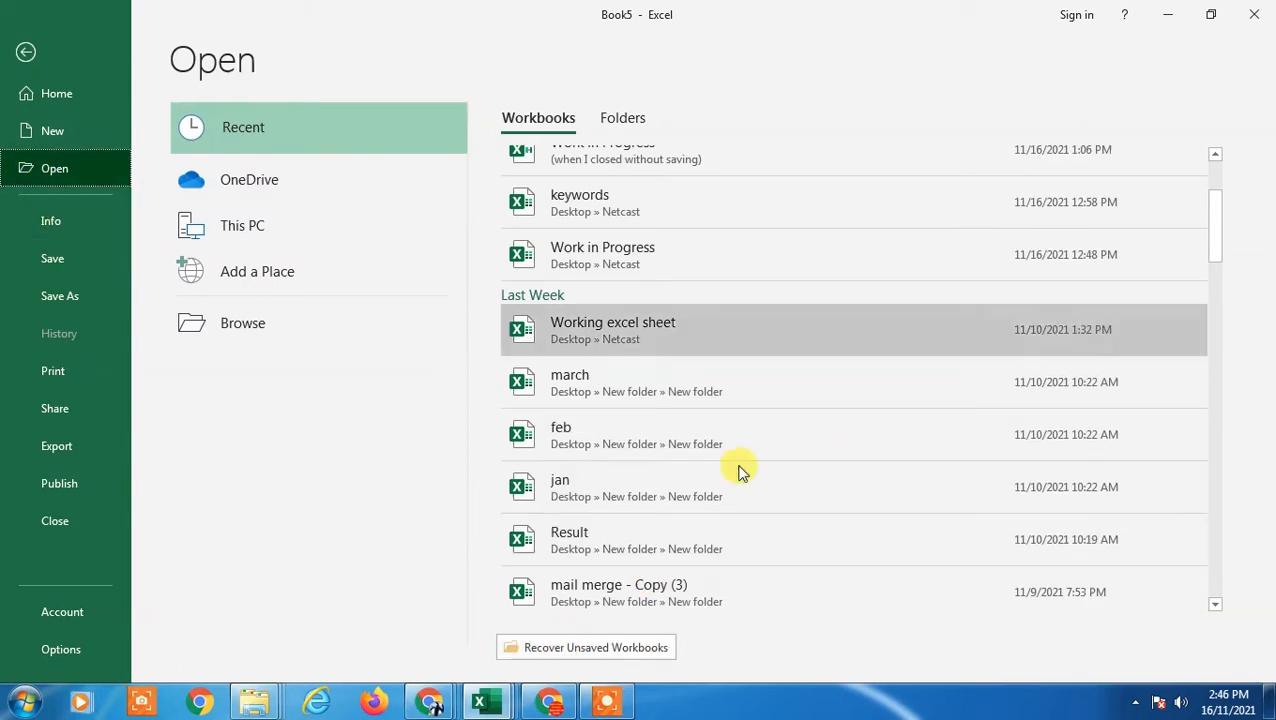
{"action": "mouse_move", "coordinate": [632, 655]}
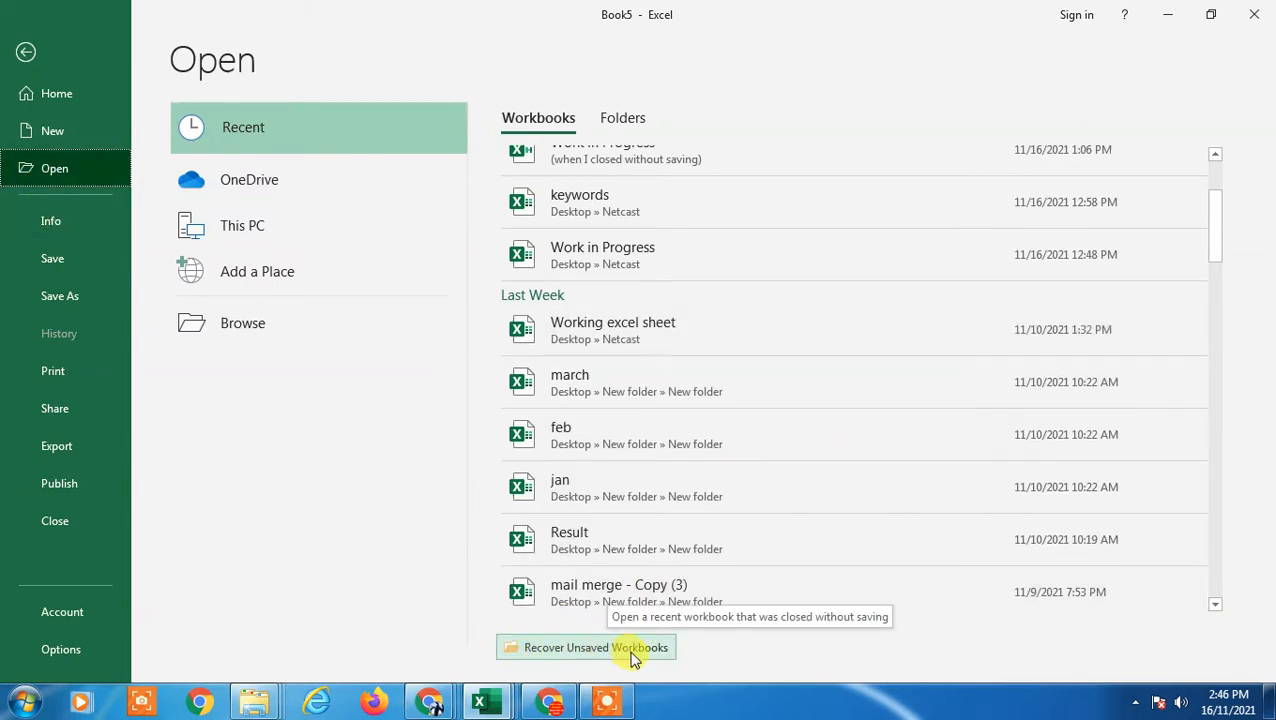
{"action": "left_click", "coordinate": [25, 51]}
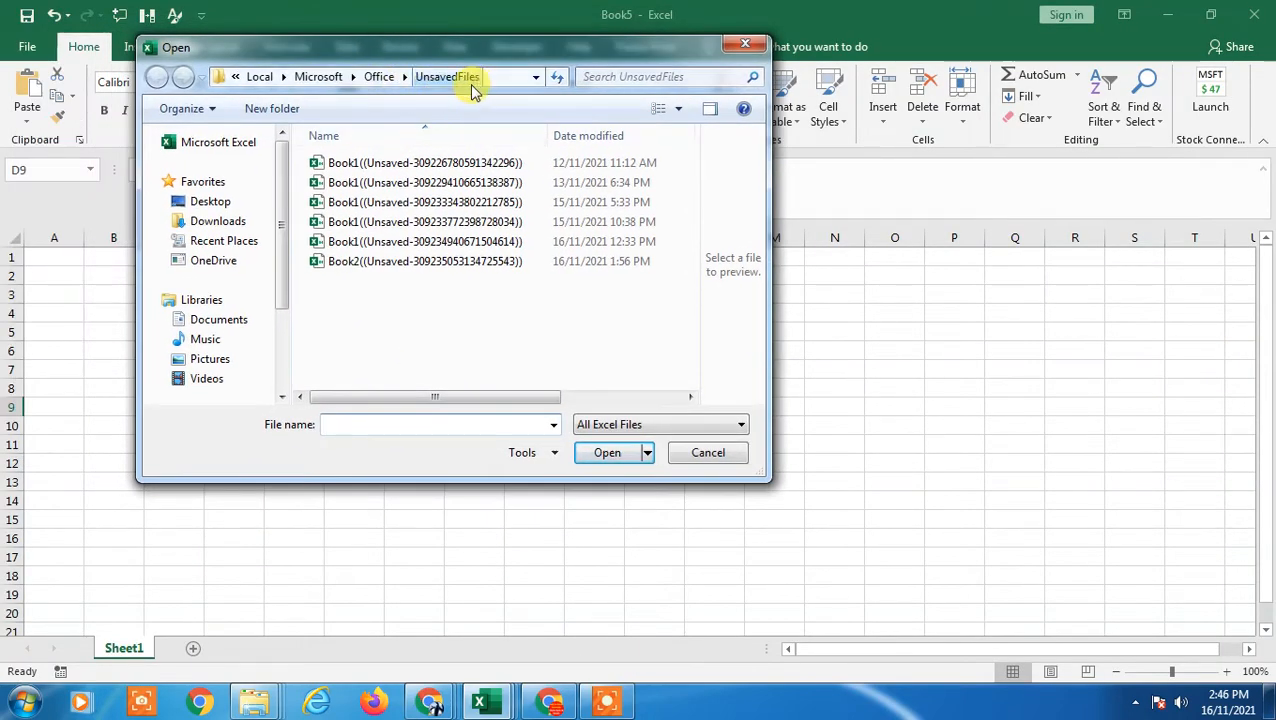
Open the unsaved Book2 file from the UnsavedFiles folder
{"action": "left_click", "coordinate": [424, 162]}
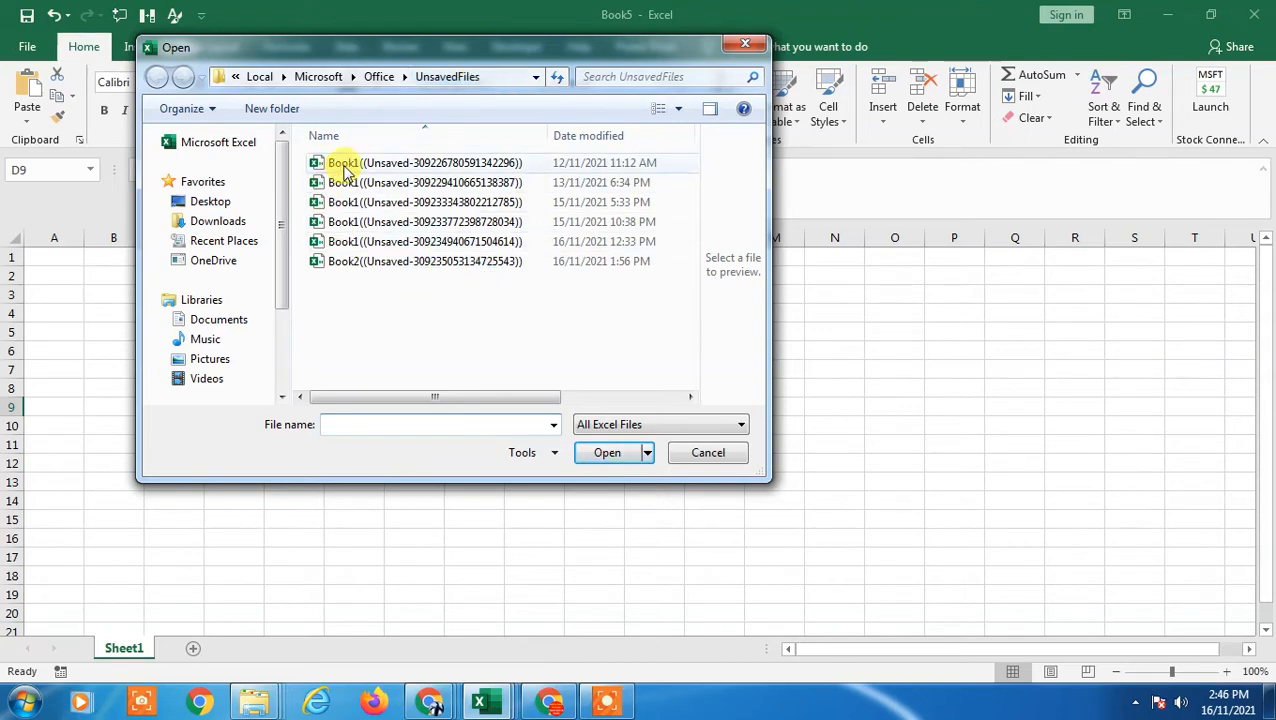
{"action": "mouse_move", "coordinate": [652, 261]}
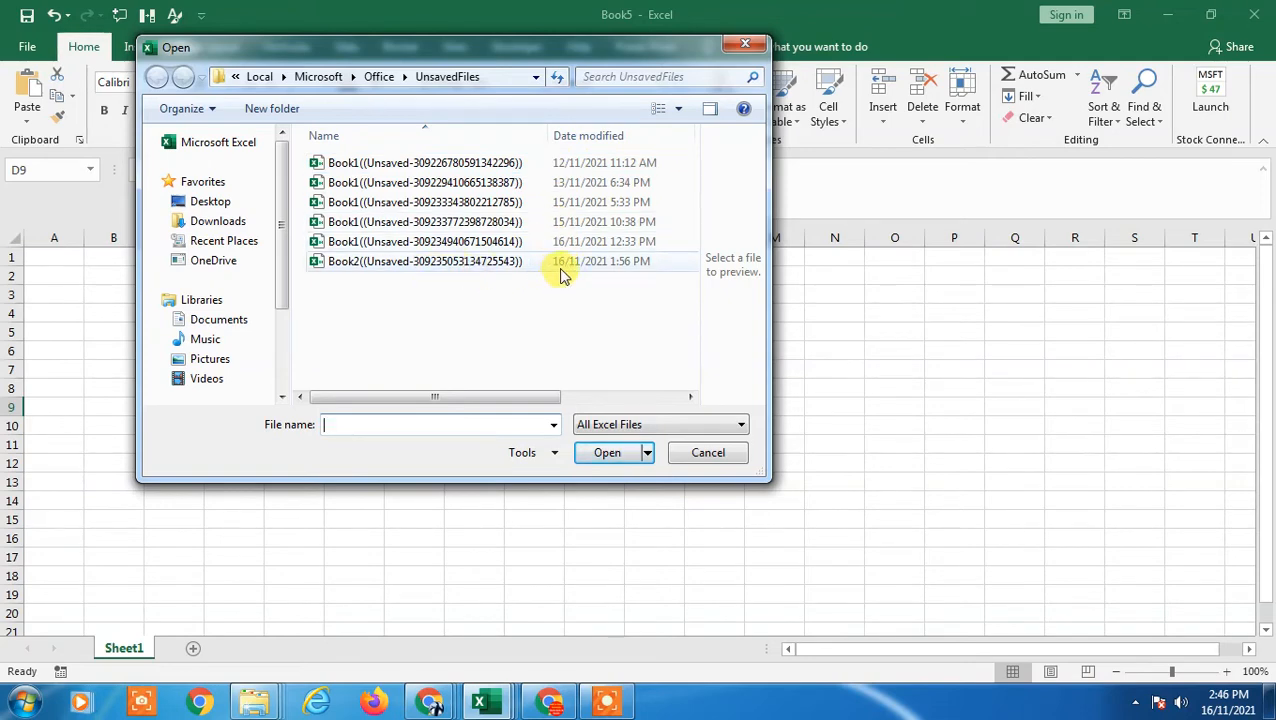
{"action": "mouse_move", "coordinate": [564, 241]}
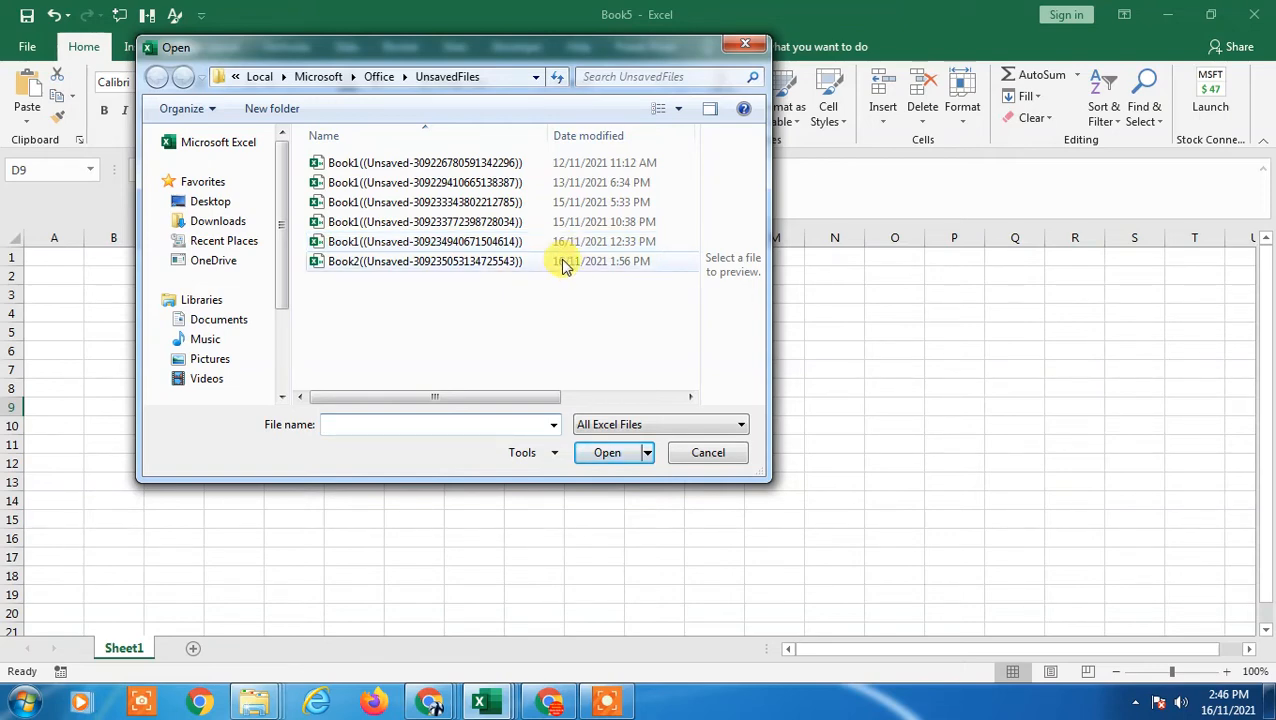
{"action": "mouse_move", "coordinate": [630, 272]}
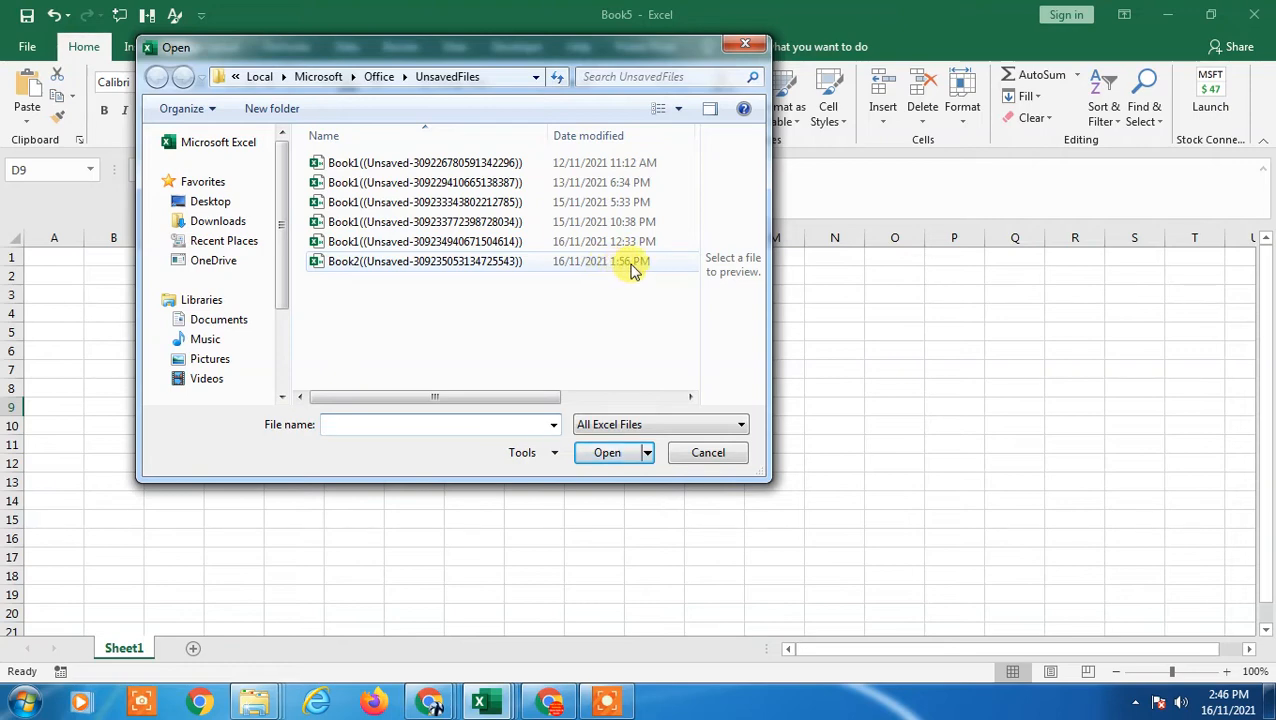
{"action": "mouse_move", "coordinate": [465, 261]}
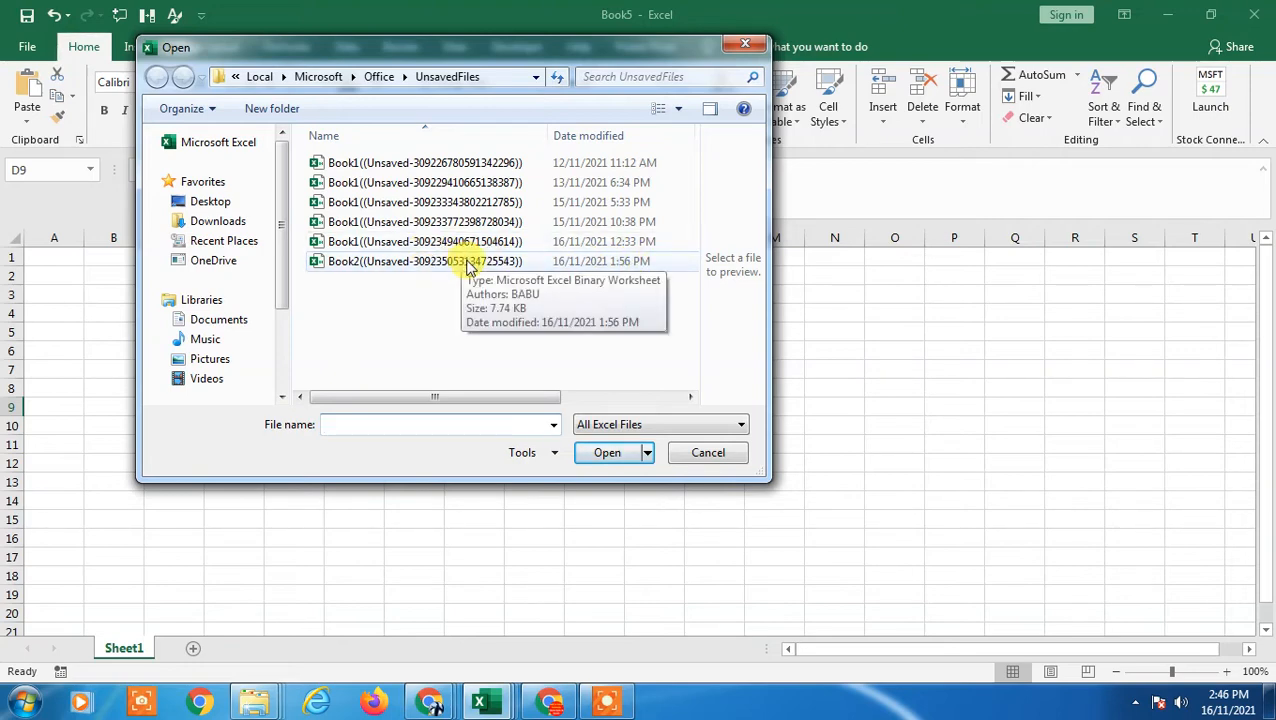
{"action": "mouse_move", "coordinate": [350, 266]}
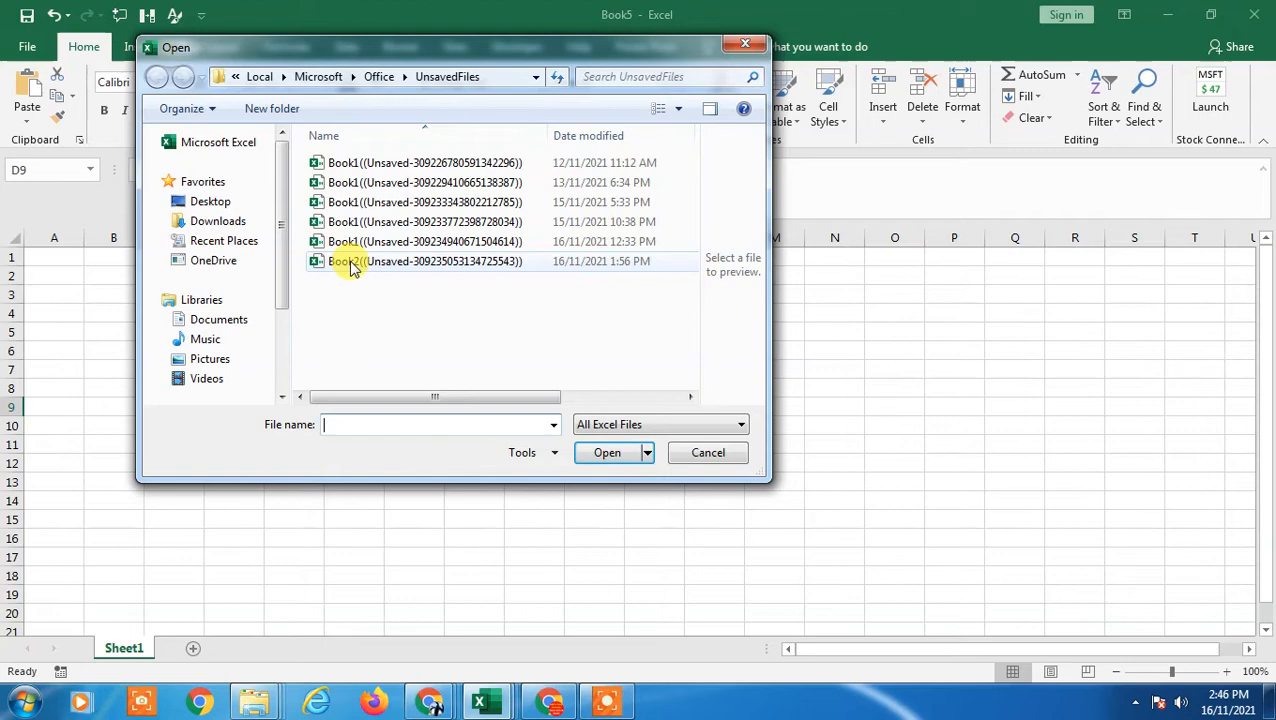
{"action": "mouse_move", "coordinate": [350, 261]}
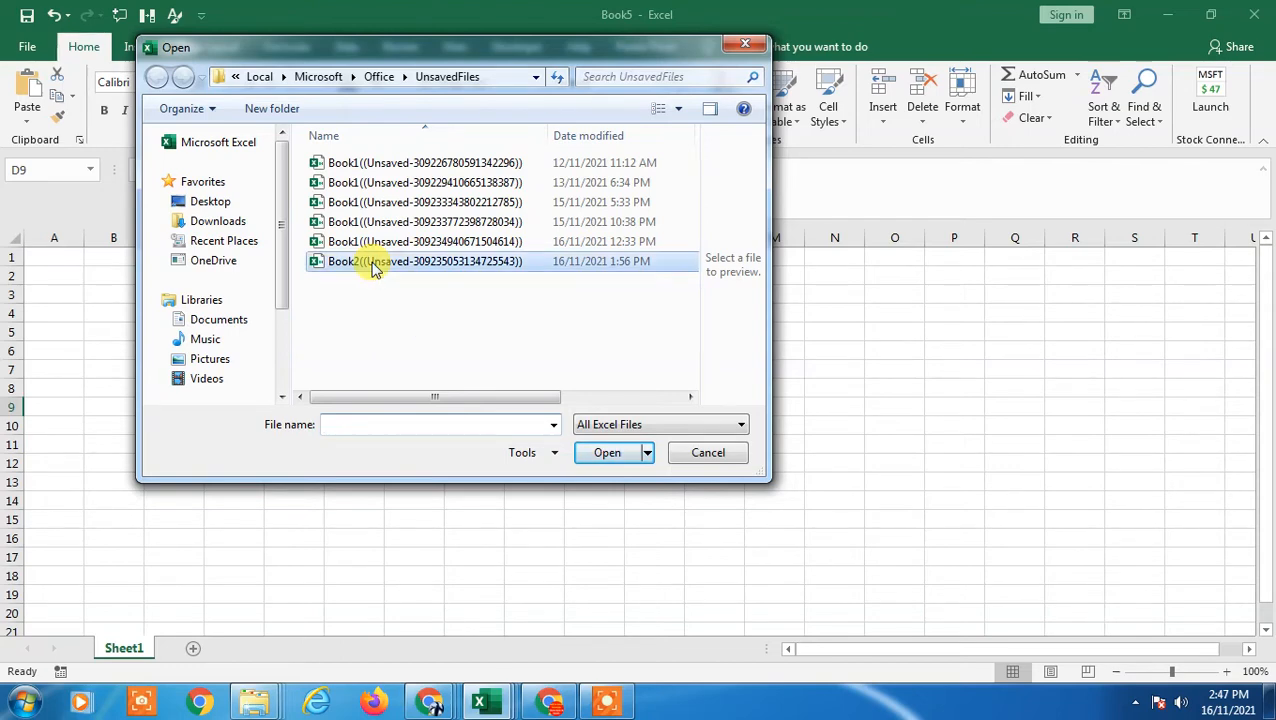
{"action": "double_click", "coordinate": [425, 261]}
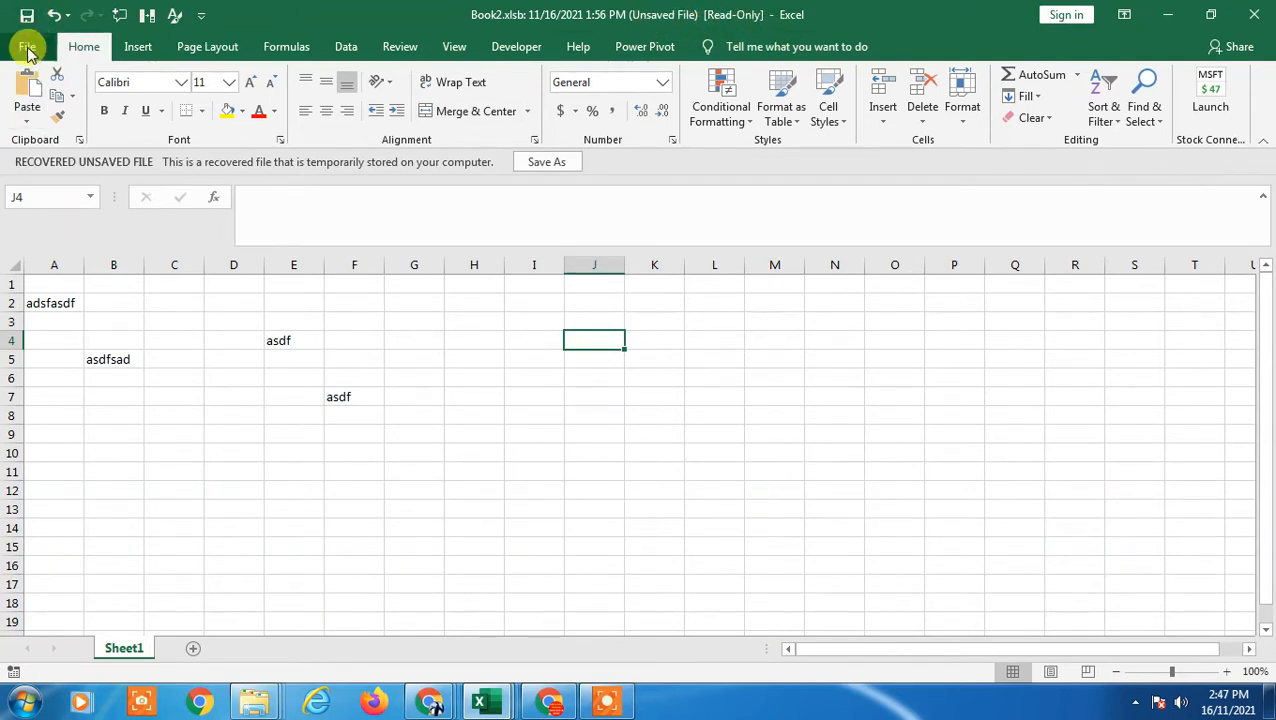
Close the read-only recovered Book2 copy to return to Book5
{"action": "left_click_drag", "start_coordinate": [54, 303], "coordinate": [533, 415]}
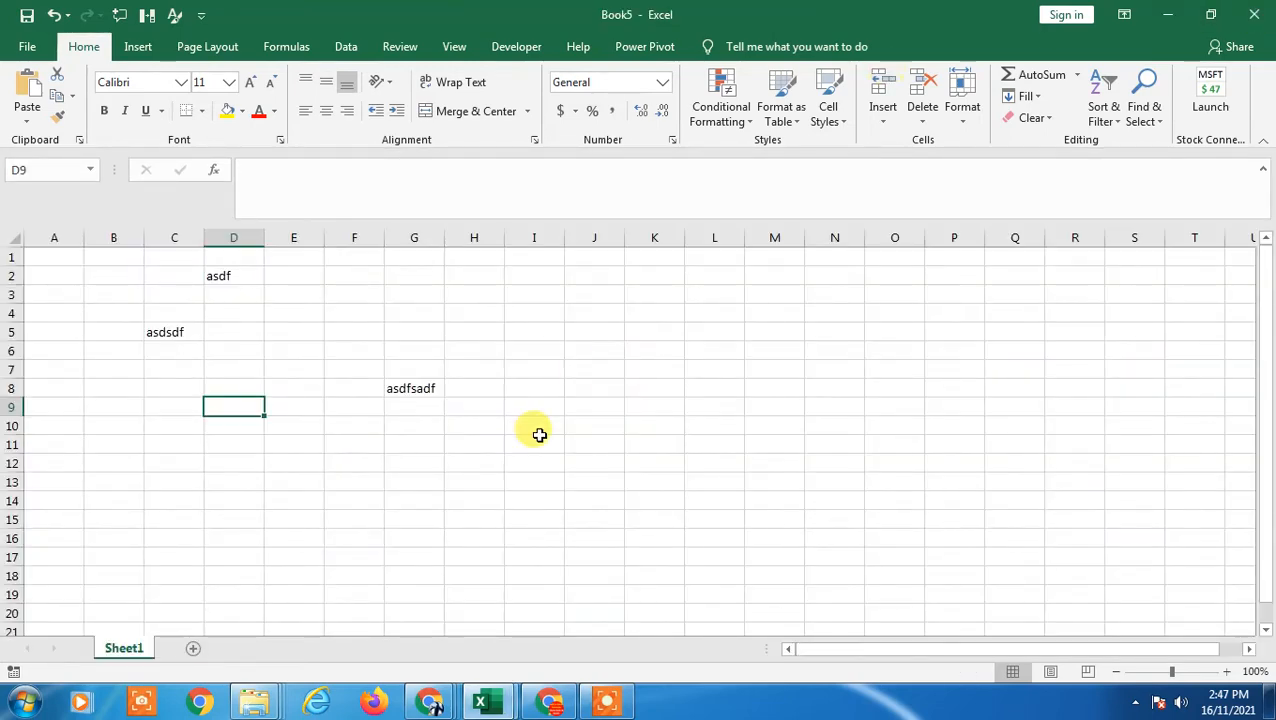
Open Excel Options from the File menu
{"action": "left_click", "coordinate": [26, 46]}
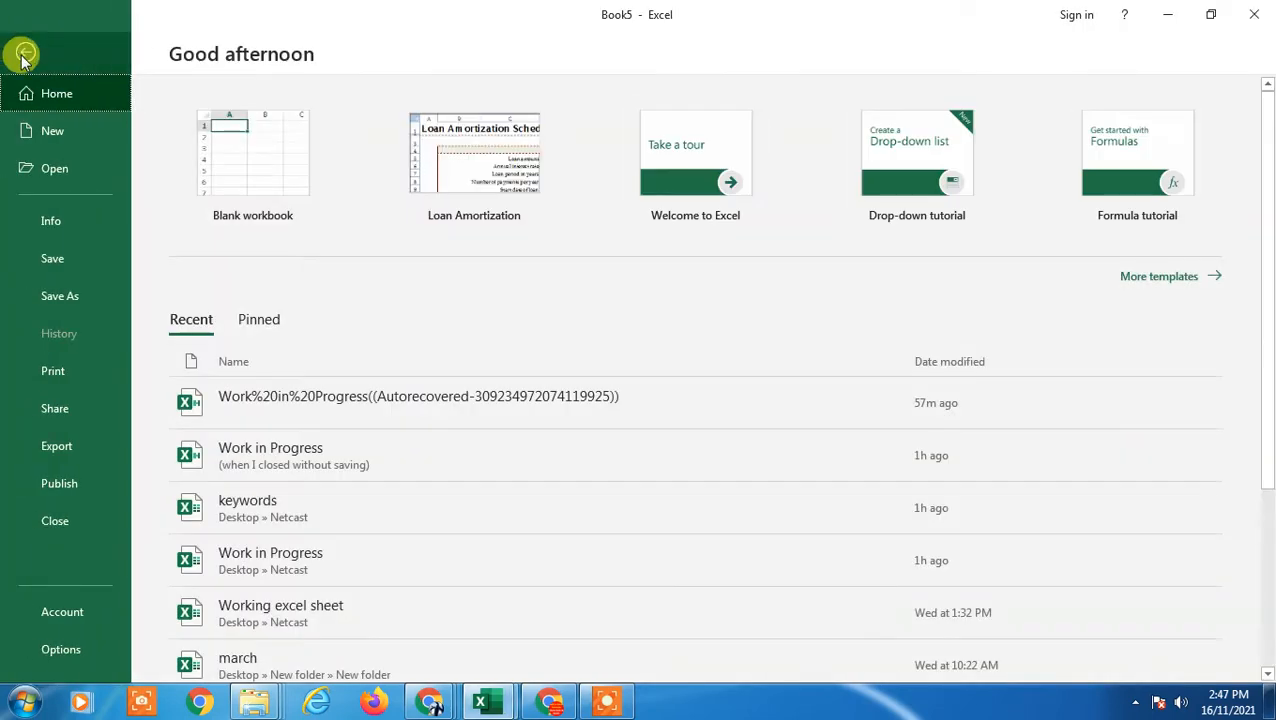
{"action": "left_click", "coordinate": [24, 54]}
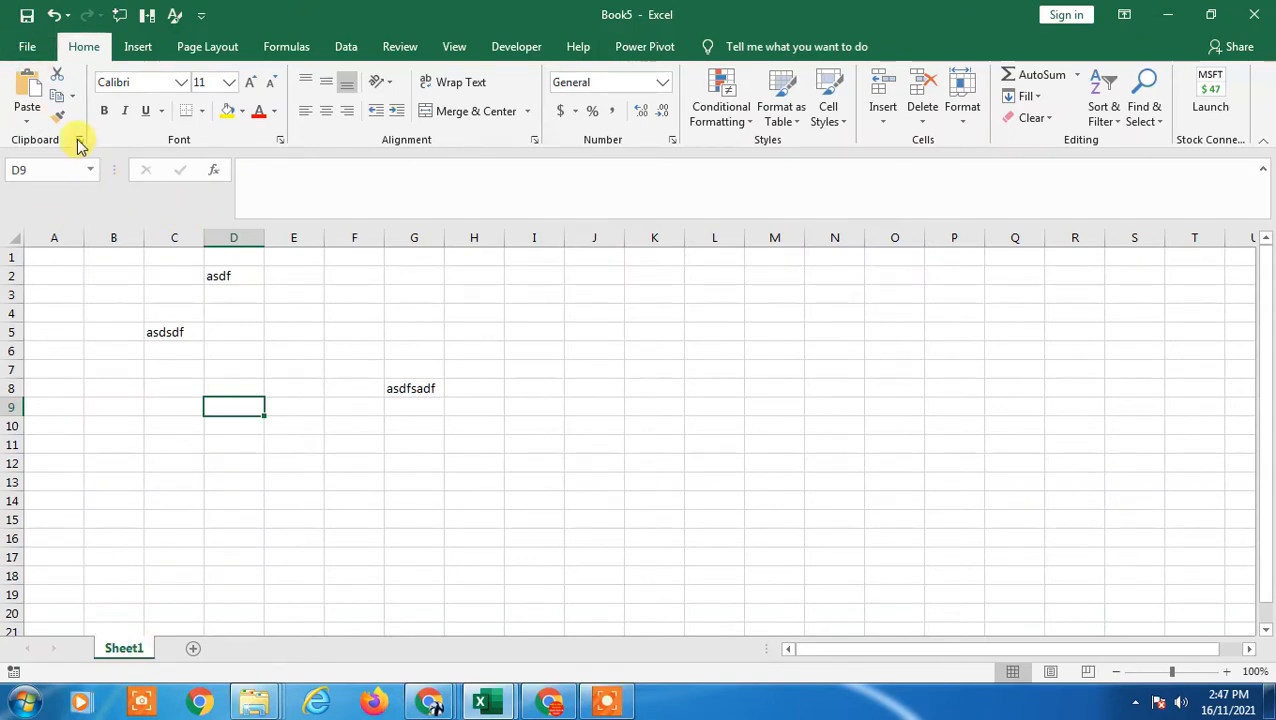
{"action": "left_click", "coordinate": [27, 46]}
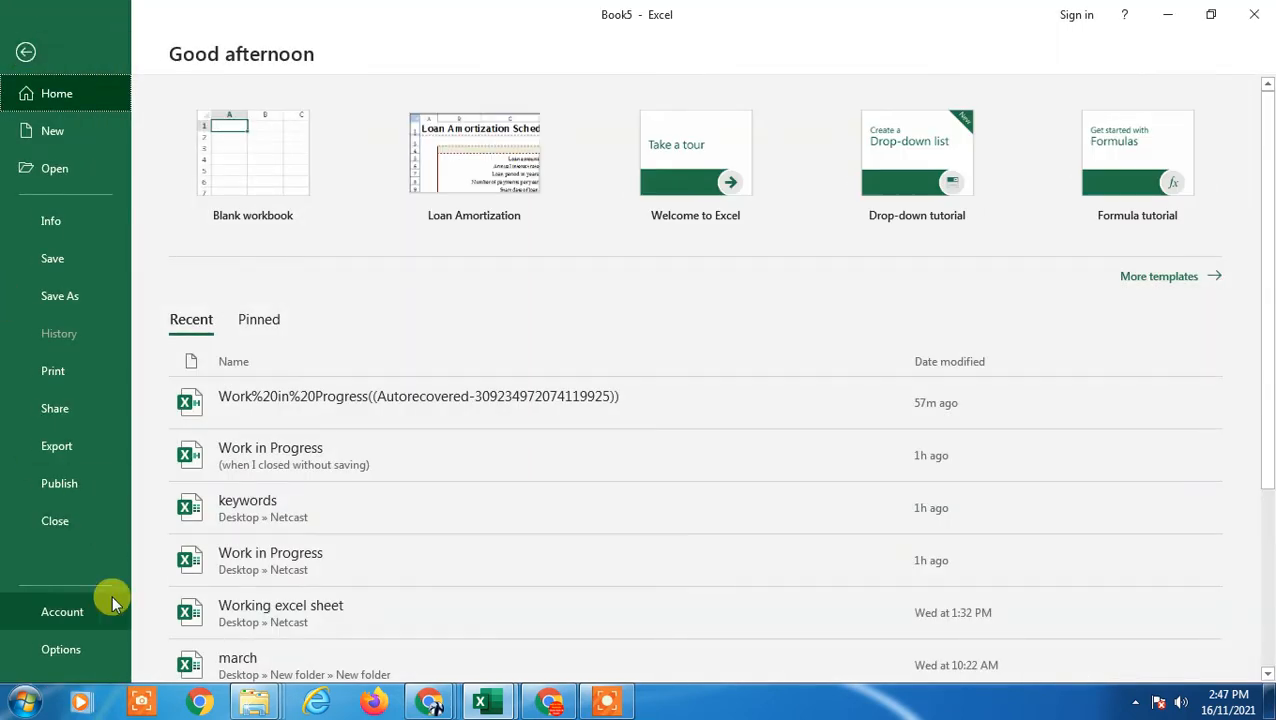
{"action": "left_click", "coordinate": [61, 649]}
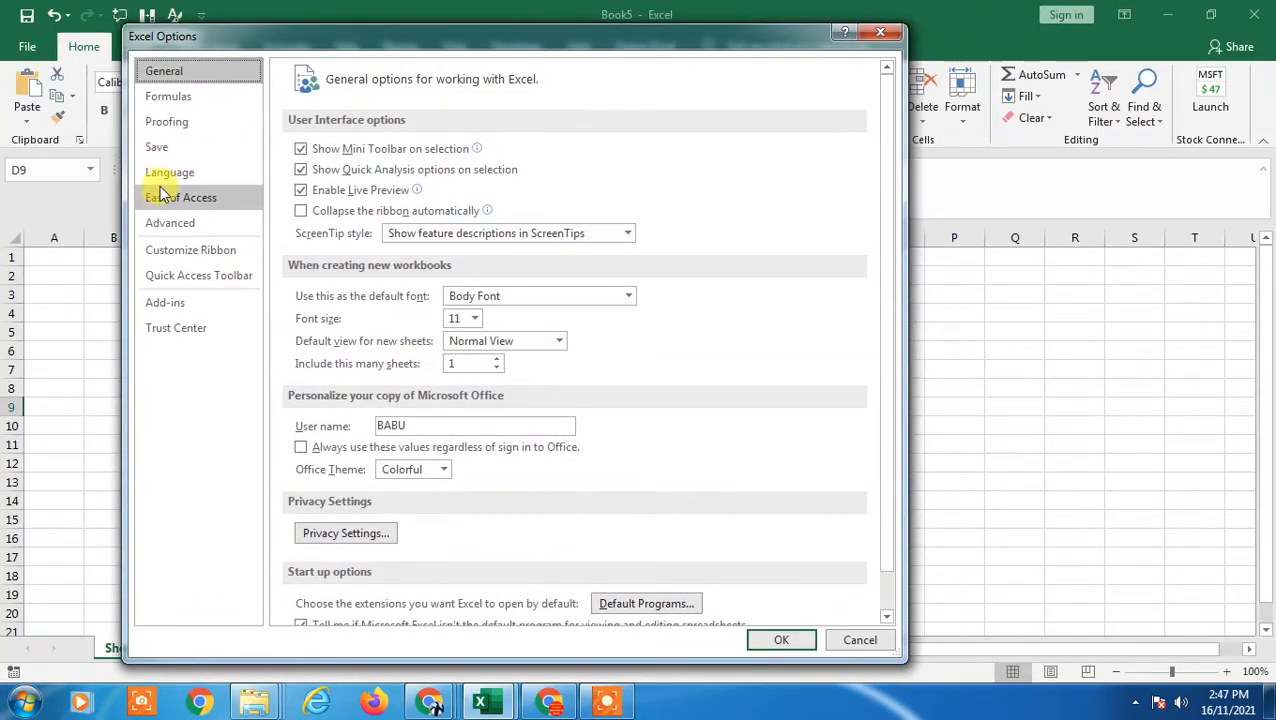
Show the Save page with AutoRecover every 10 minutes and its file location
{"action": "left_click", "coordinate": [156, 147]}
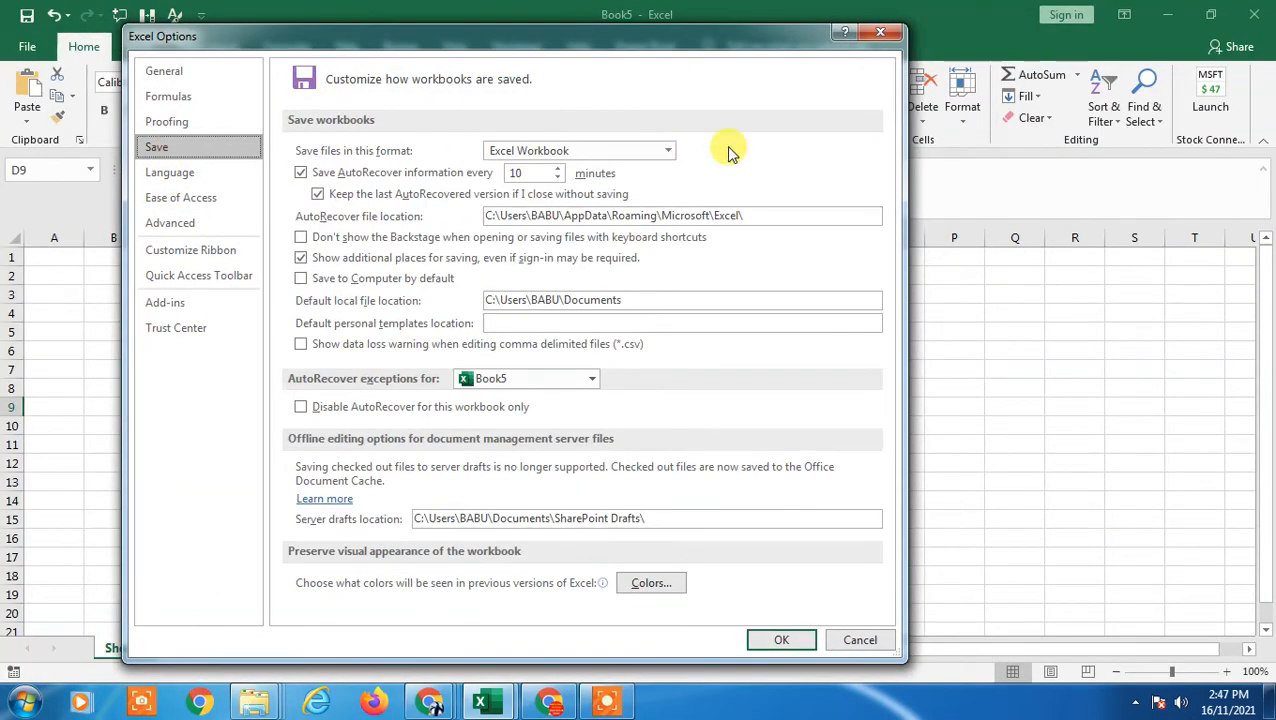
{"action": "mouse_move", "coordinate": [345, 217]}
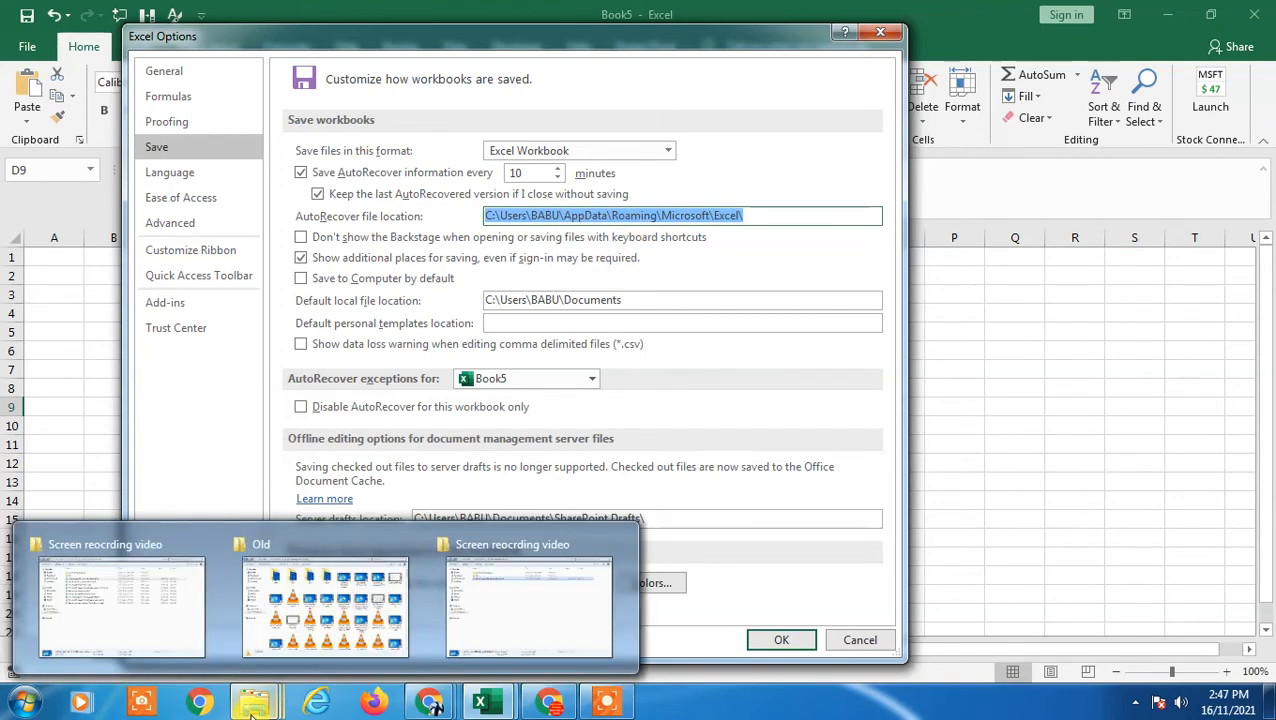
{"action": "mouse_move", "coordinate": [247, 697]}
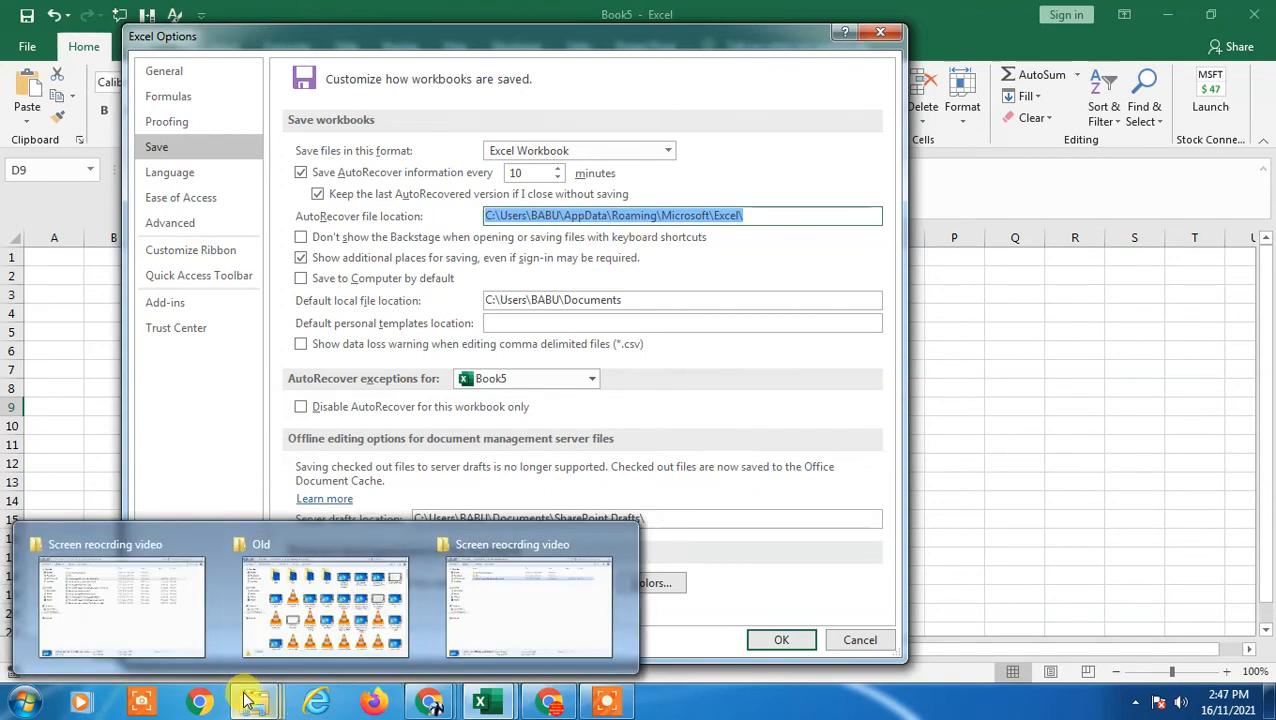
In Explorer's Computer view, paste the AutoRecover path to reach AppData Roaming's Excel folder
{"action": "left_click", "coordinate": [22, 701]}
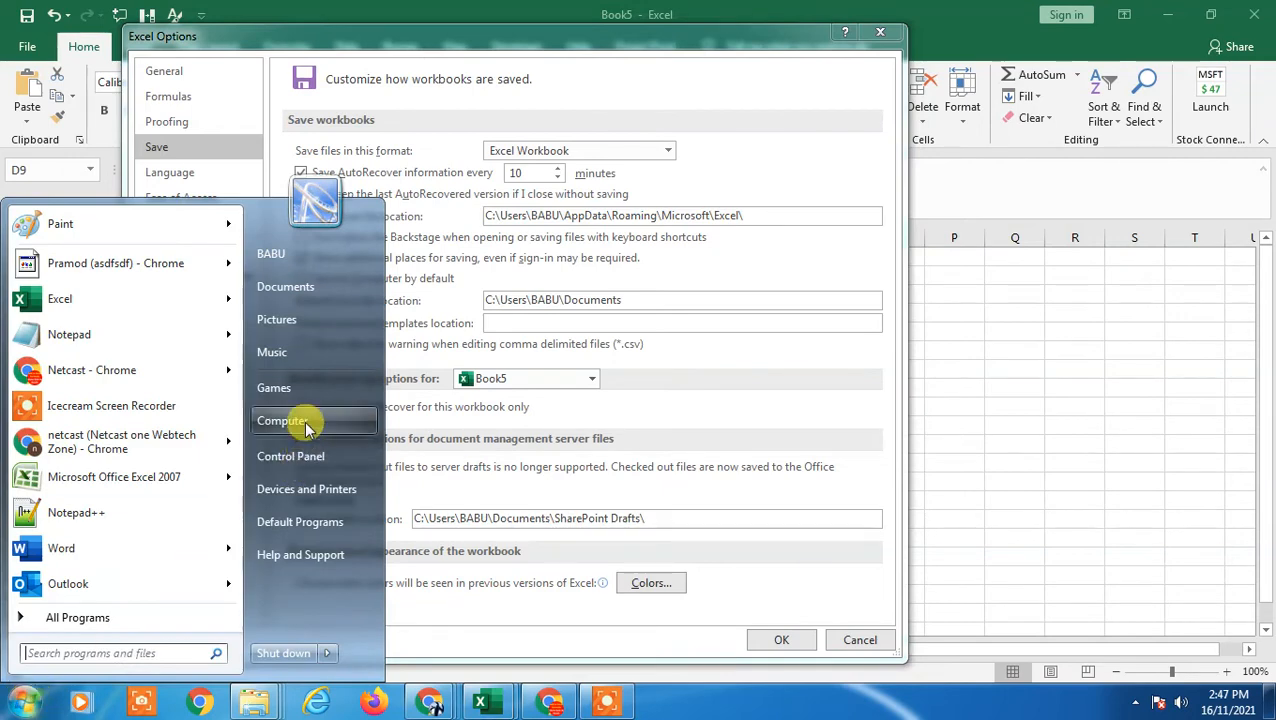
{"action": "left_click", "coordinate": [282, 420]}
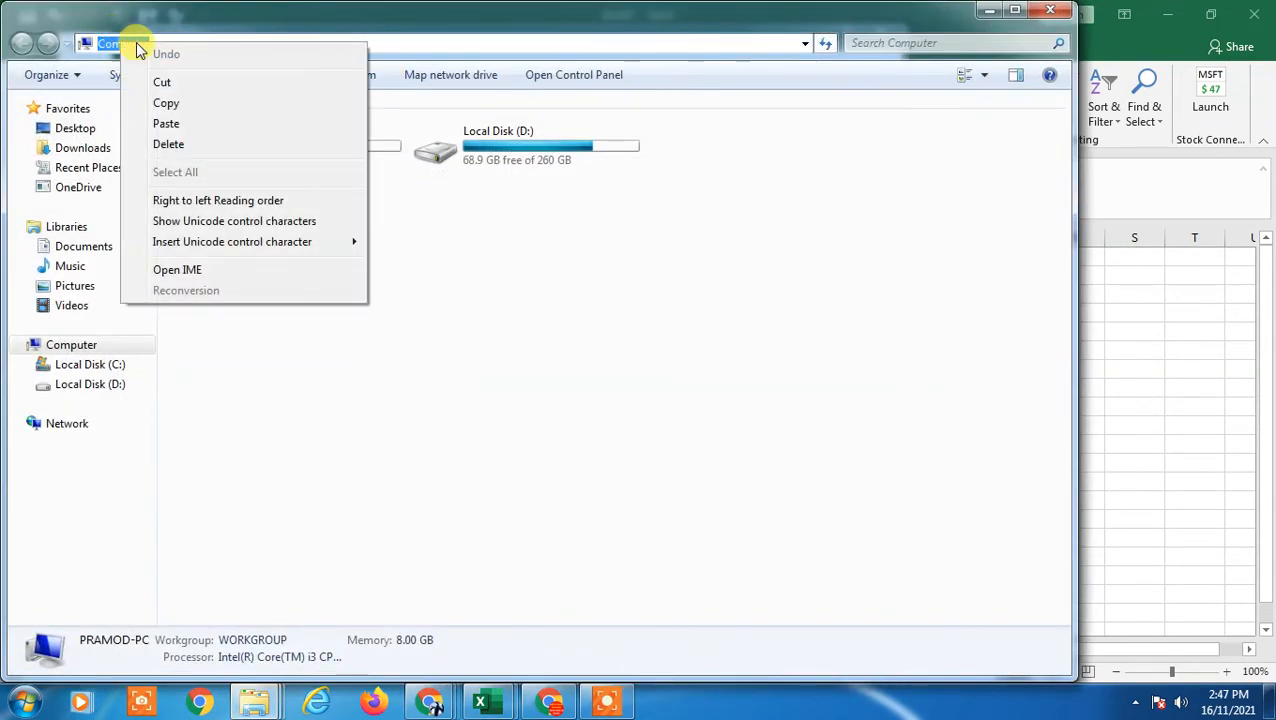
{"action": "left_click", "coordinate": [166, 123]}
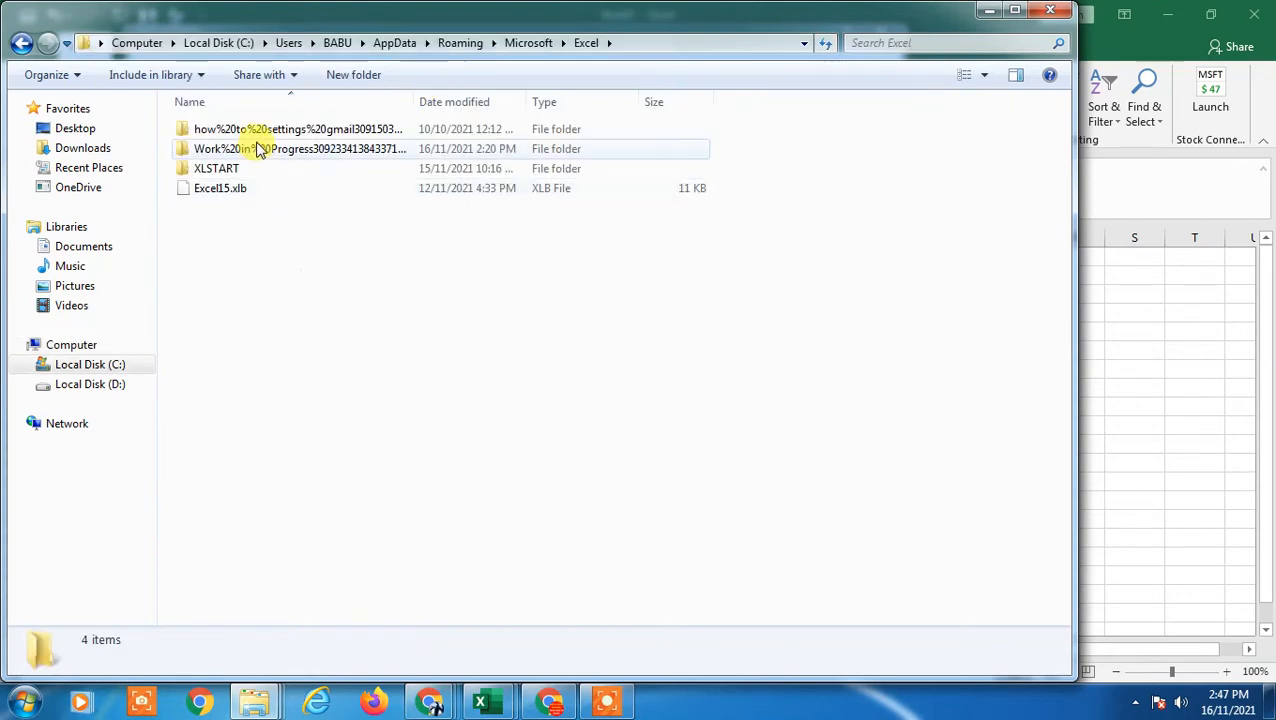
{"action": "mouse_move", "coordinate": [258, 148]}
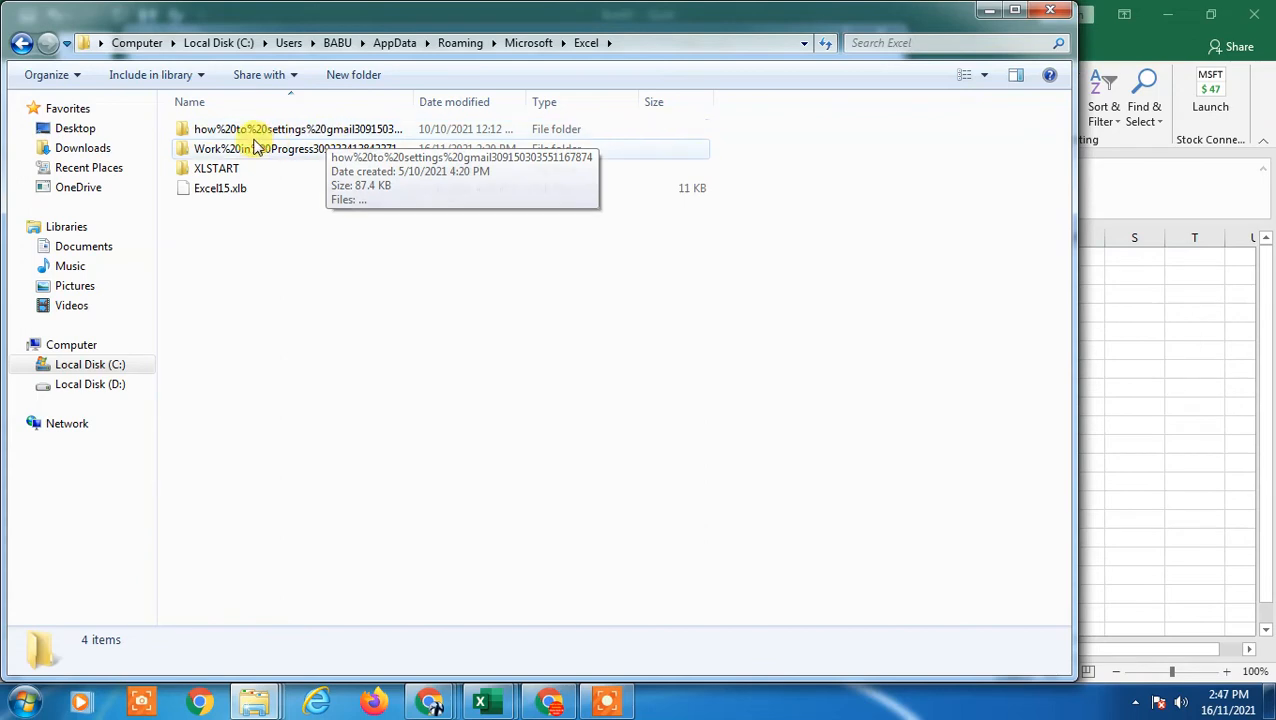
{"action": "mouse_move", "coordinate": [310, 148]}
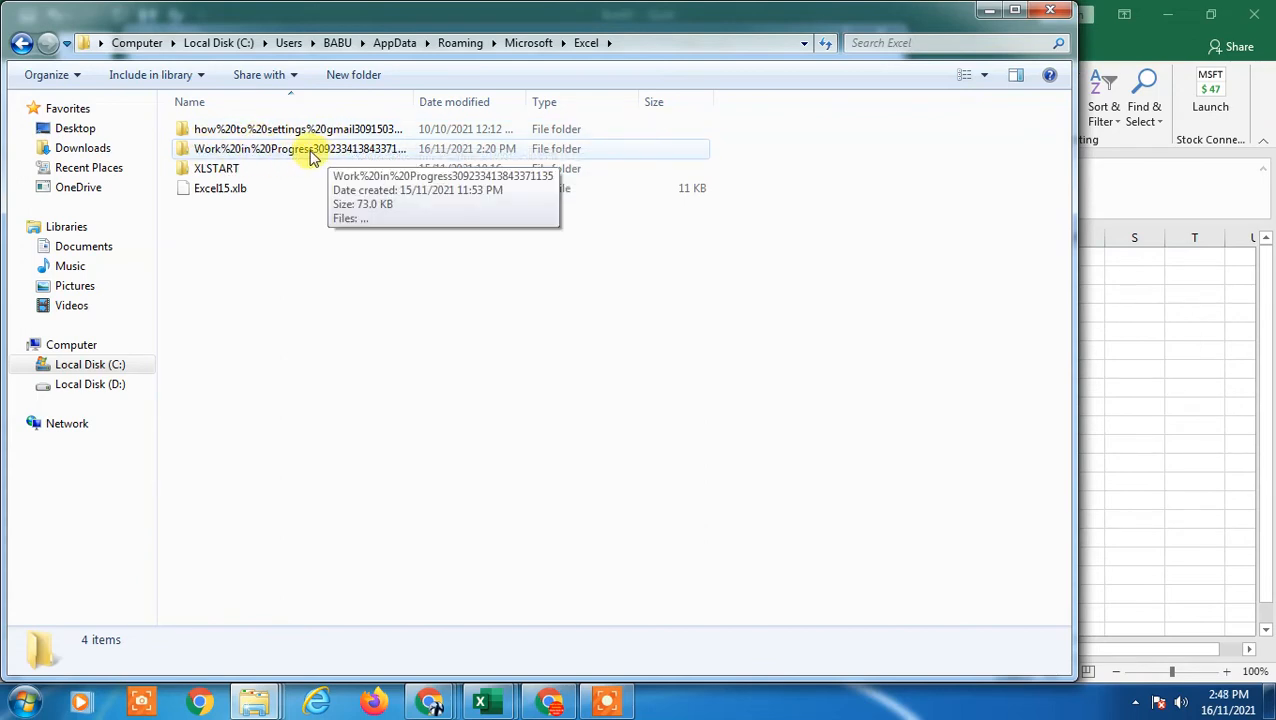
{"action": "mouse_move", "coordinate": [323, 128]}
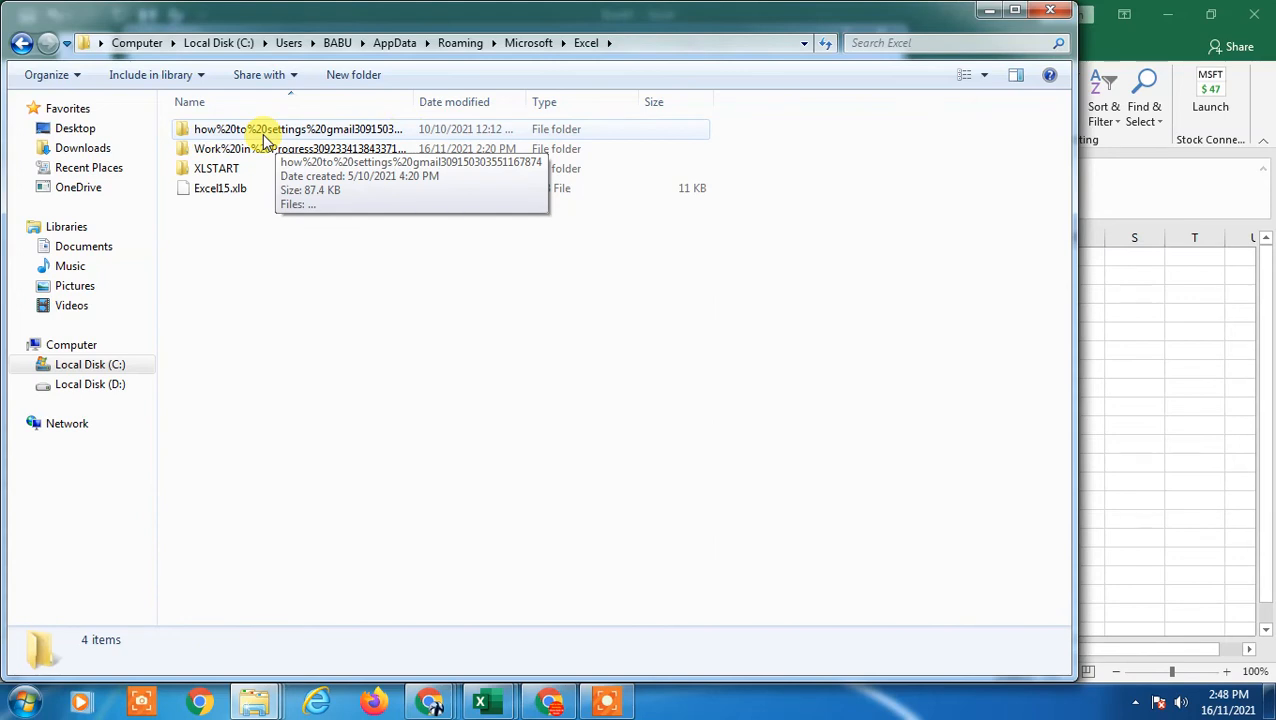
{"action": "mouse_move", "coordinate": [240, 148]}
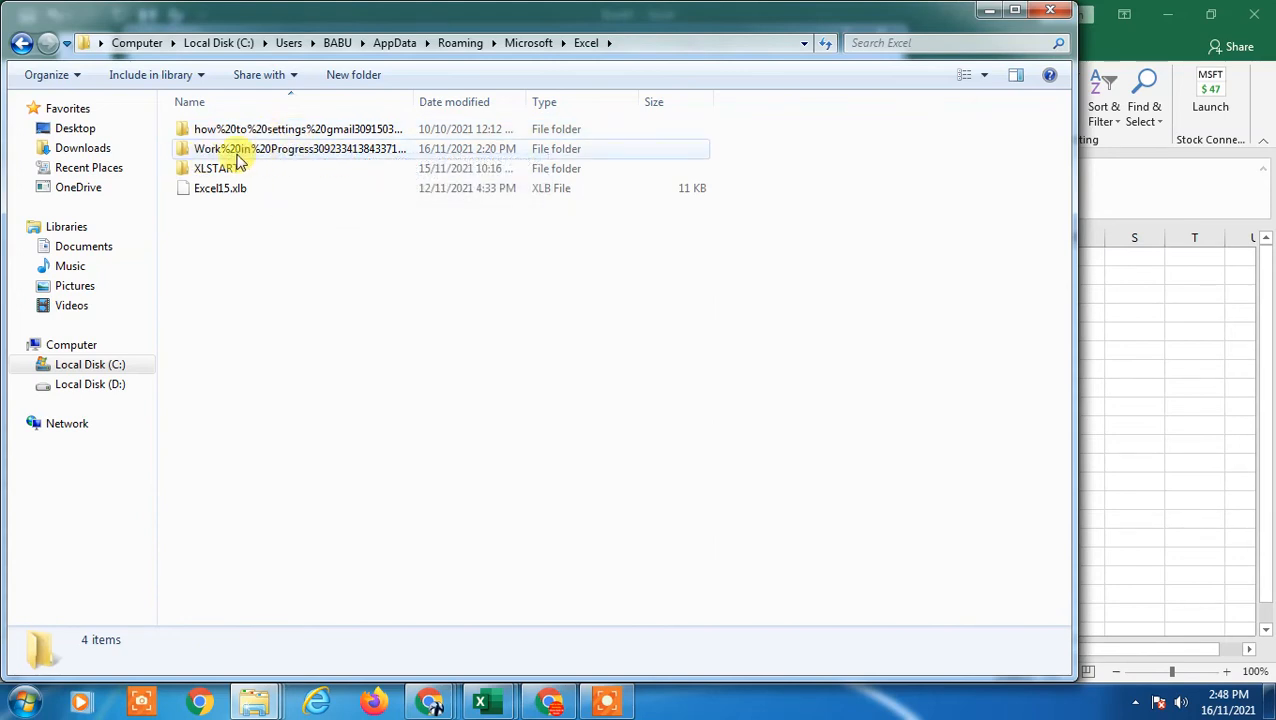
Open the Work%20in%20Progress folder to view its autorecovered Excel files
{"action": "double_click", "coordinate": [300, 148]}
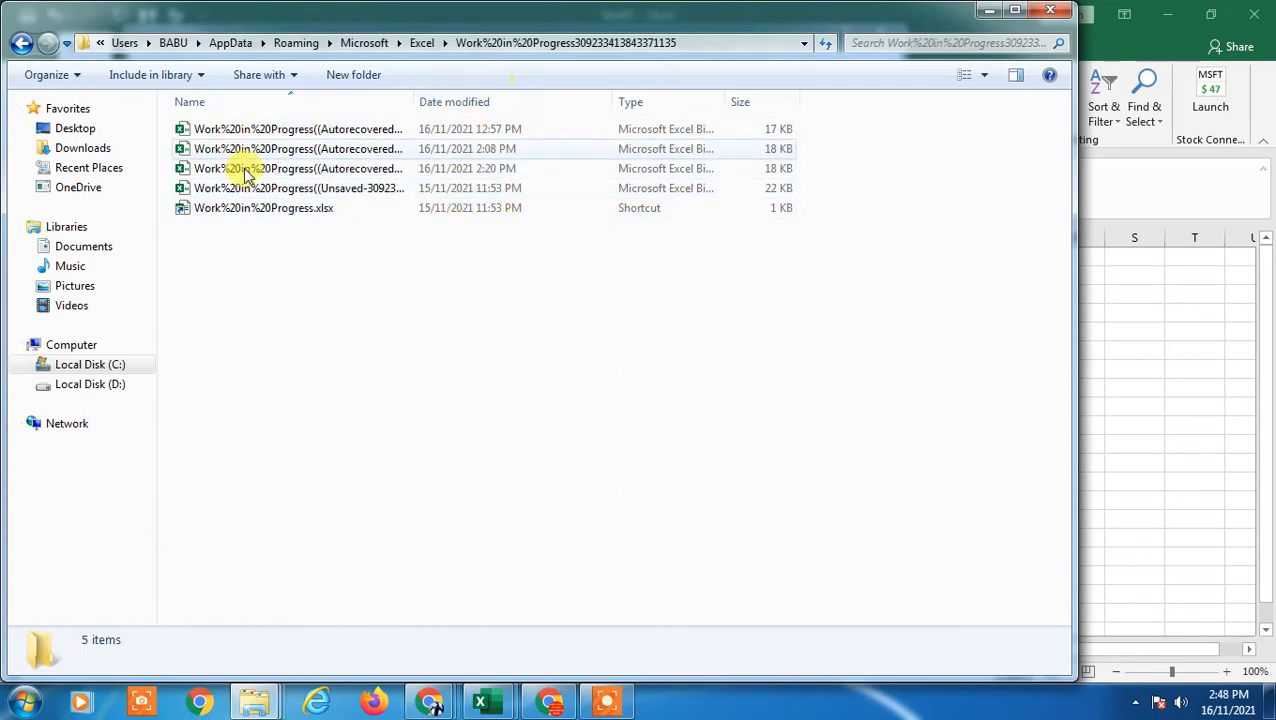
{"action": "mouse_move", "coordinate": [283, 207]}
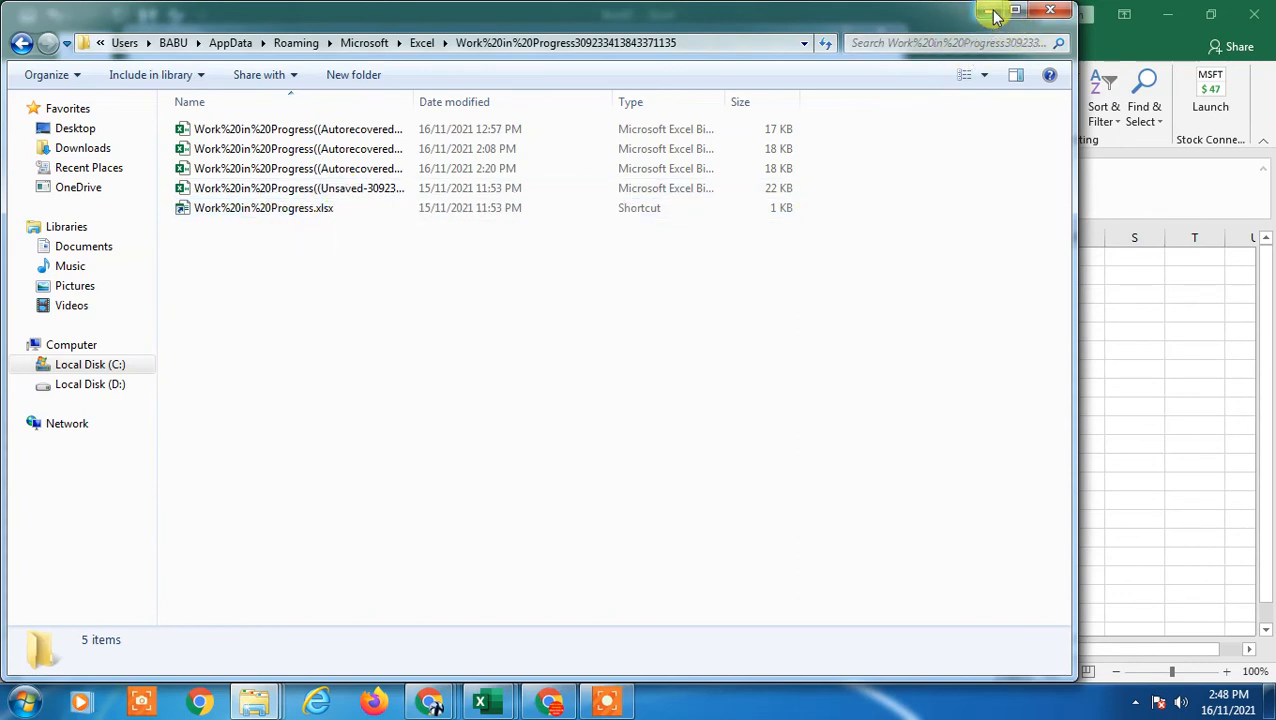
{"action": "mouse_move", "coordinate": [975, 110]}
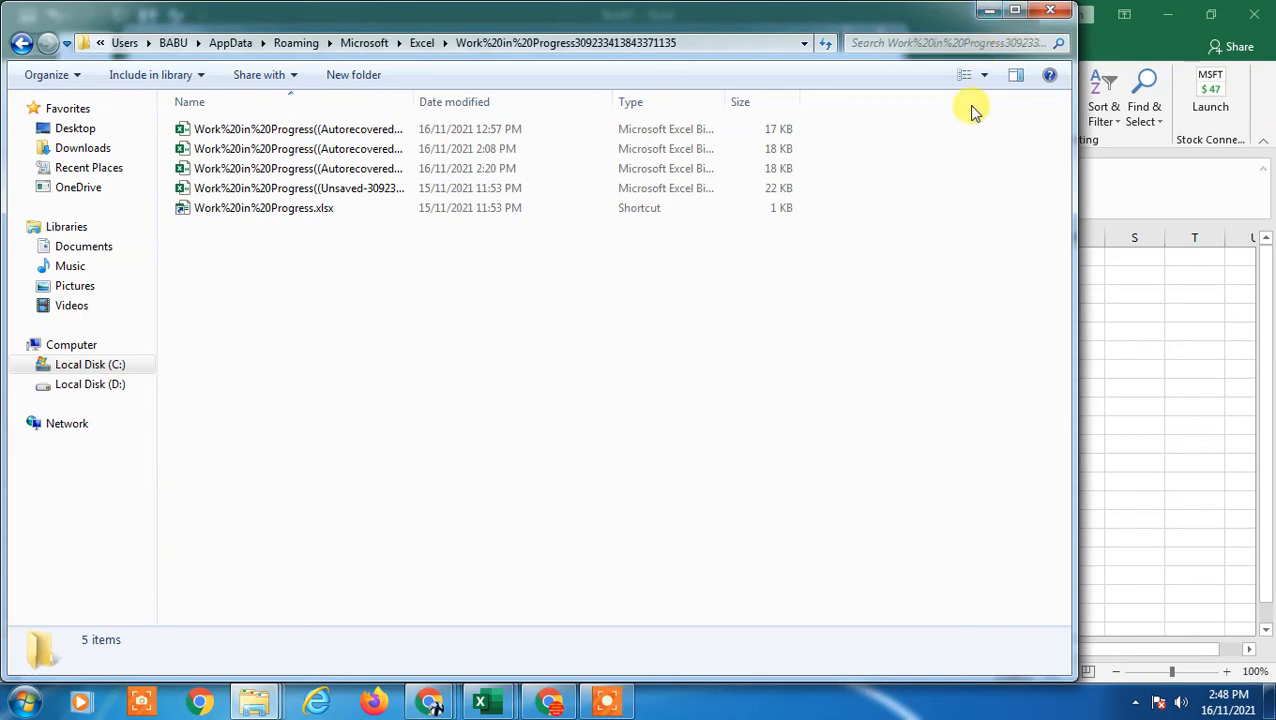